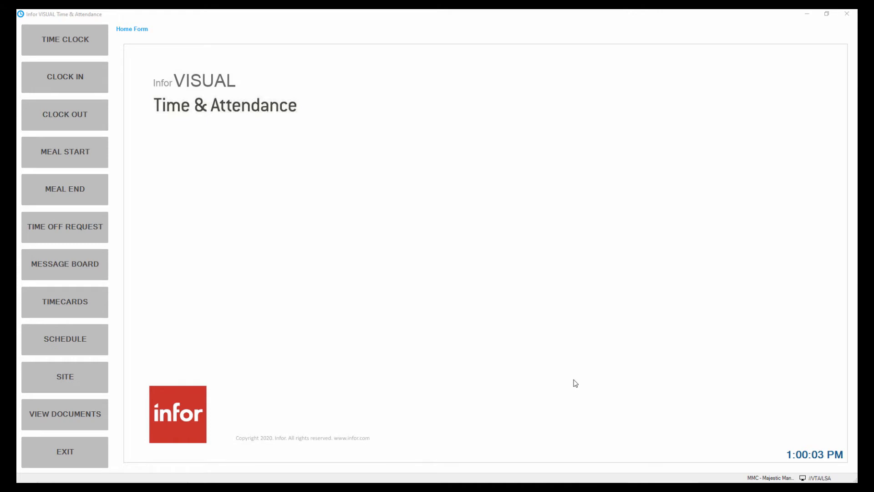
mouse_move(387, 190)
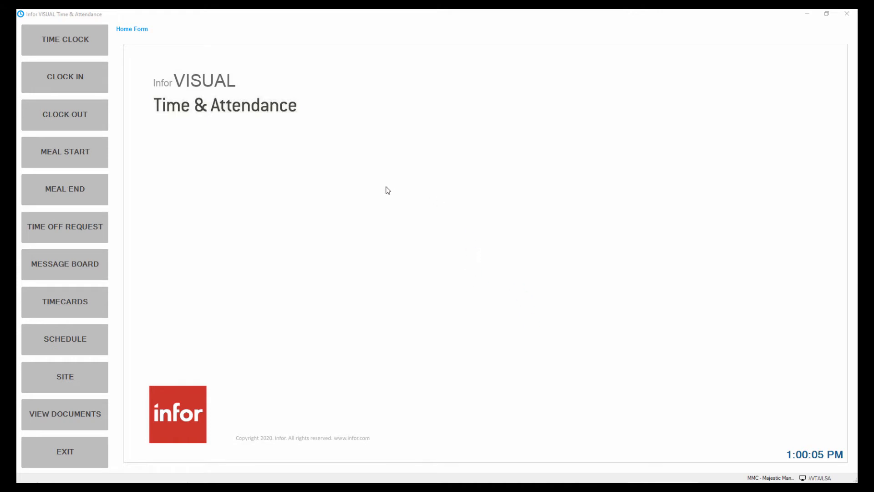
mouse_move(412, 261)
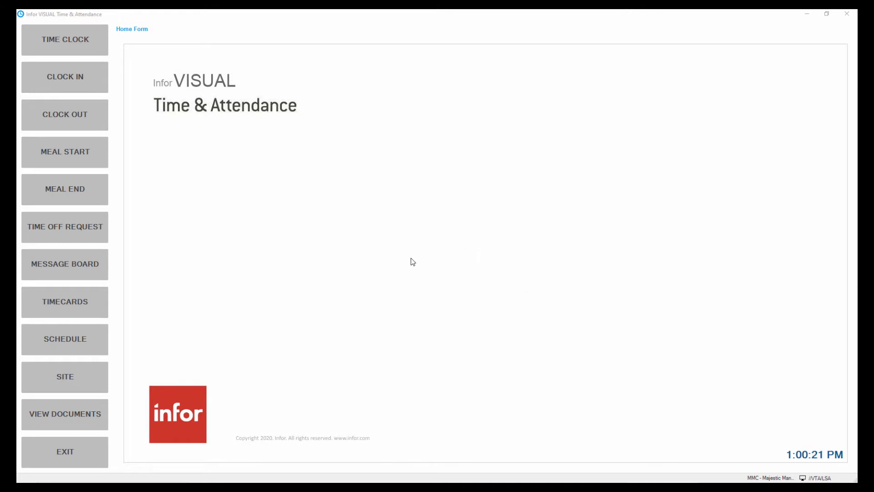
mouse_move(373, 223)
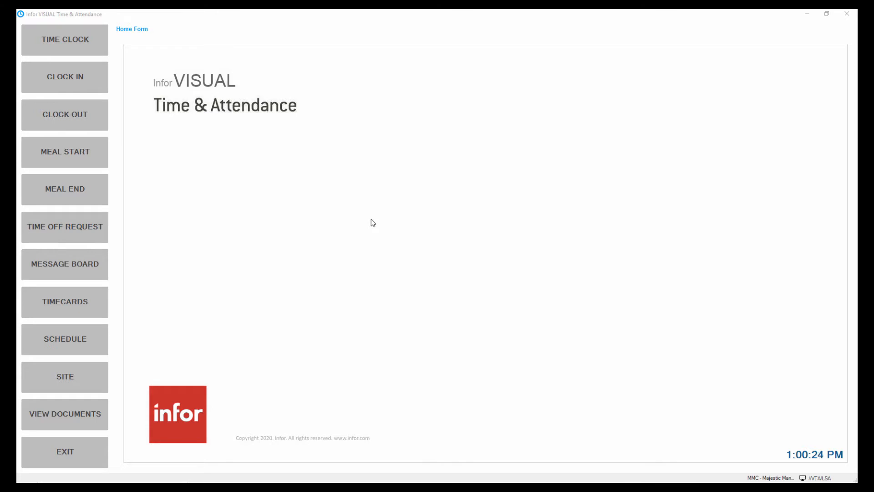
mouse_move(266, 185)
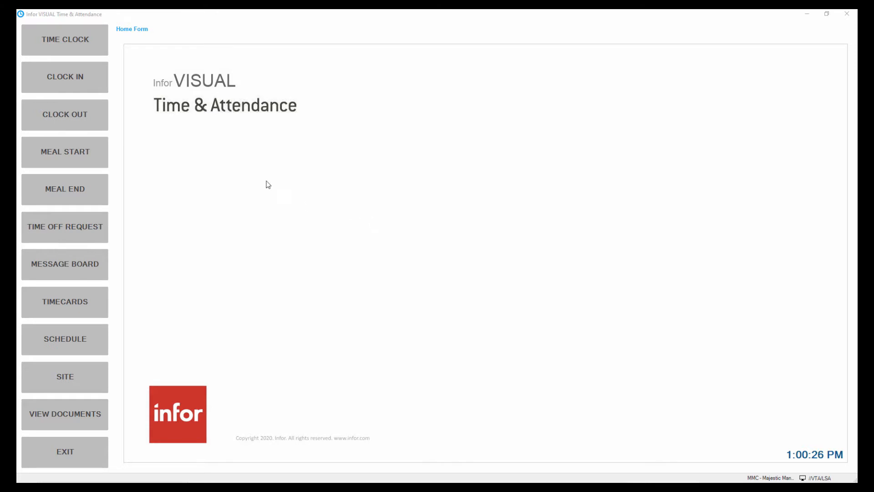
mouse_move(65, 77)
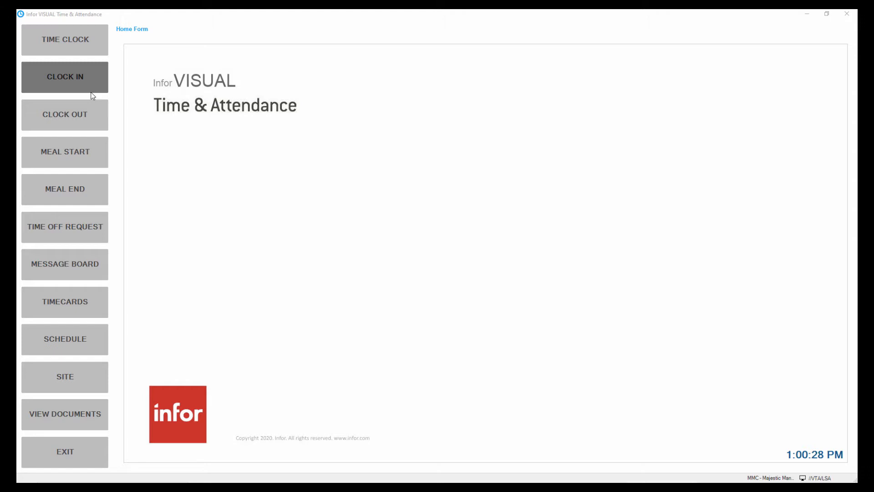
mouse_move(110, 58)
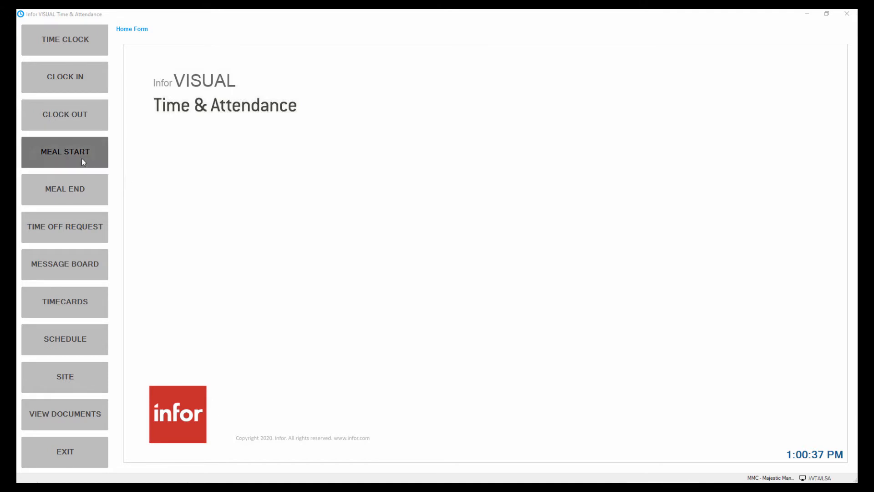
mouse_move(64, 227)
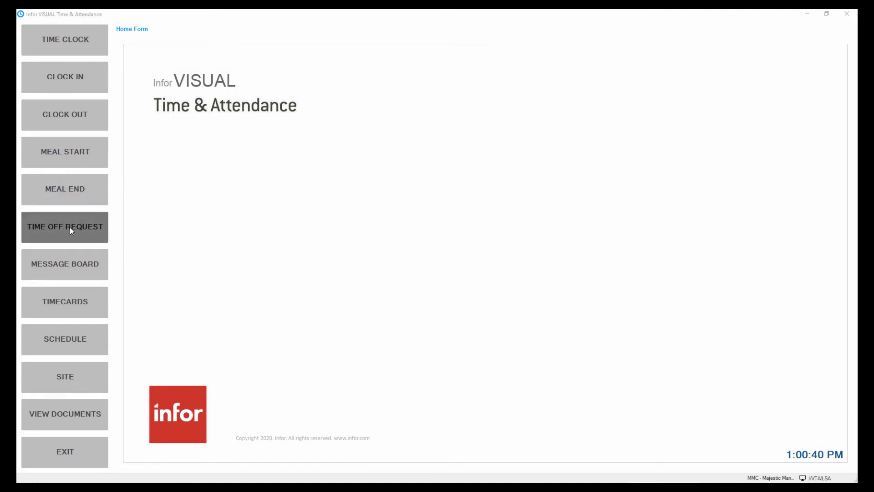
mouse_move(123, 266)
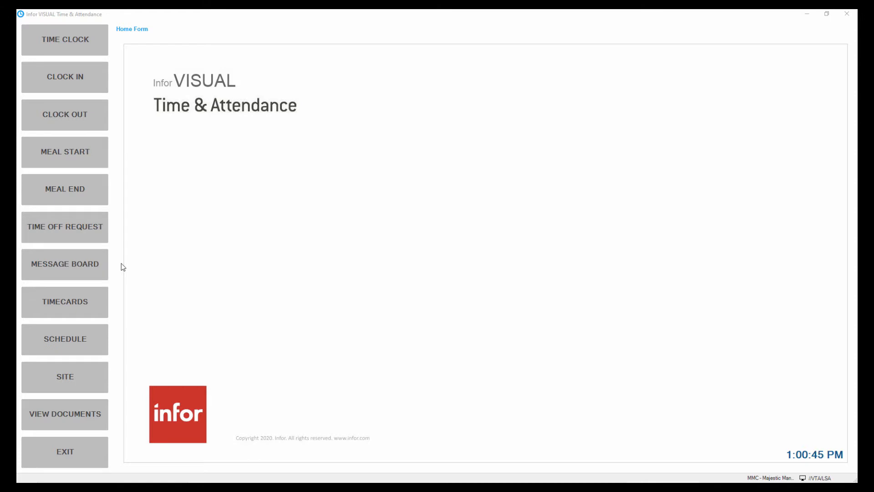
mouse_move(114, 322)
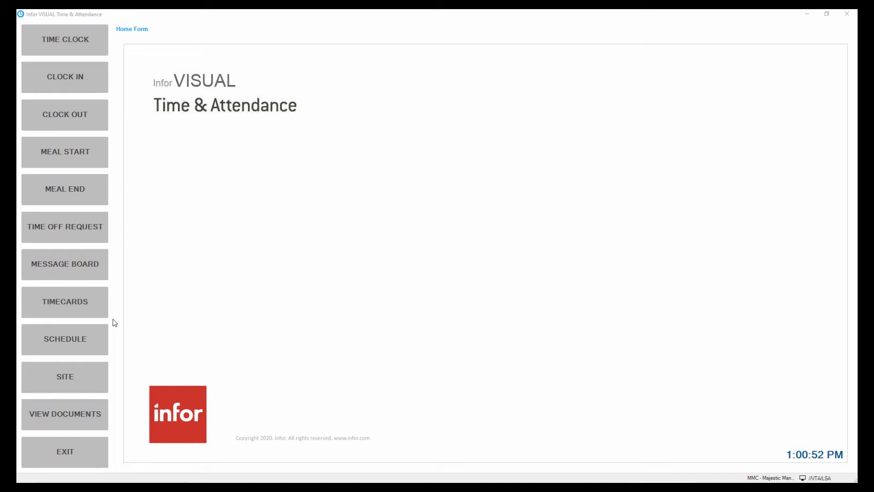
mouse_move(114, 433)
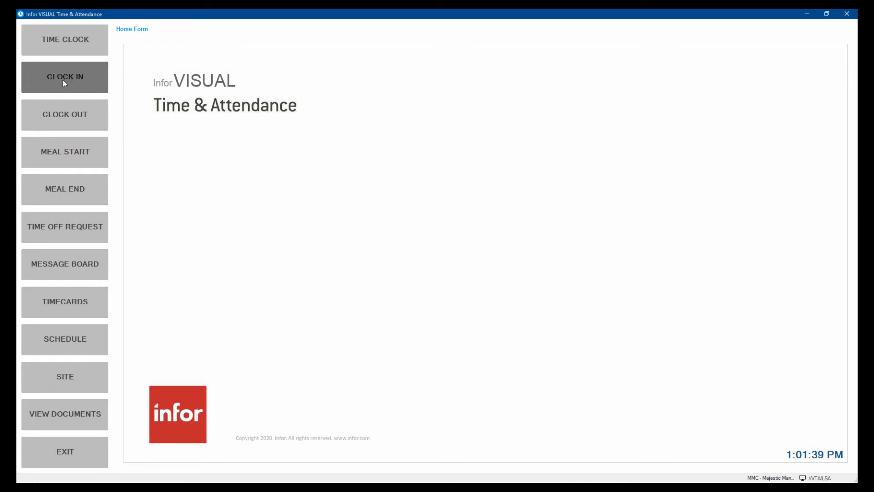
mouse_move(65, 115)
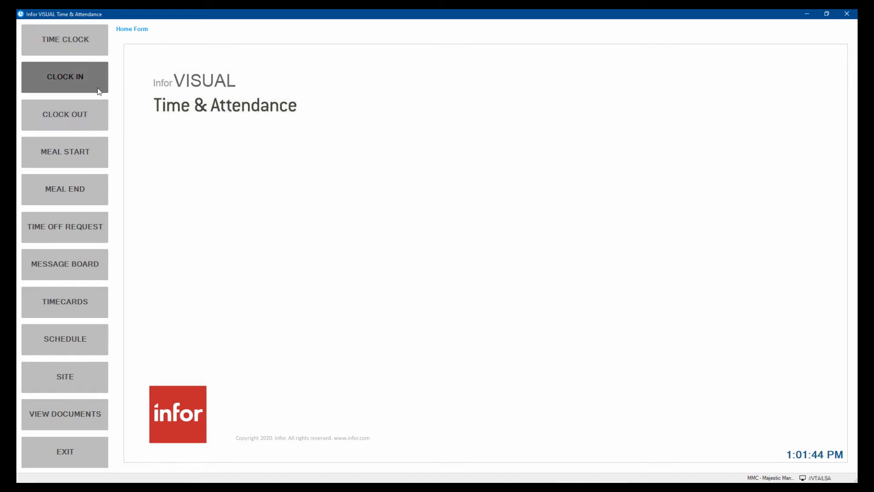
mouse_move(103, 435)
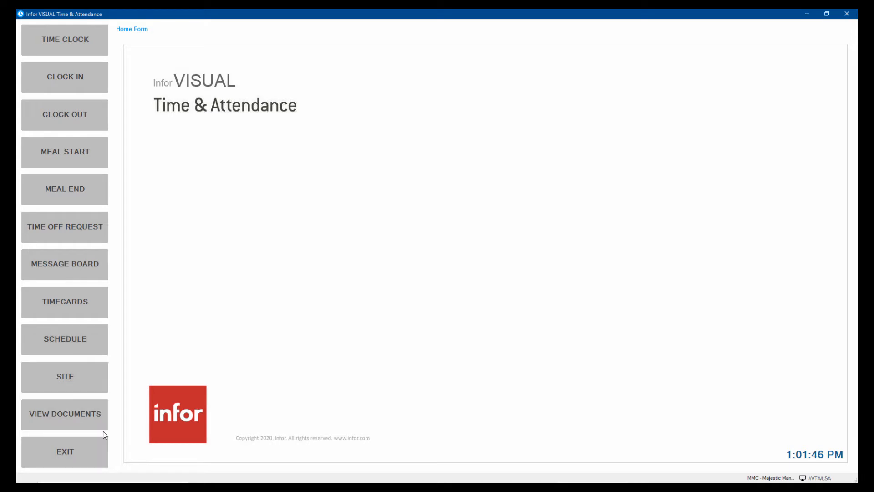
mouse_move(124, 78)
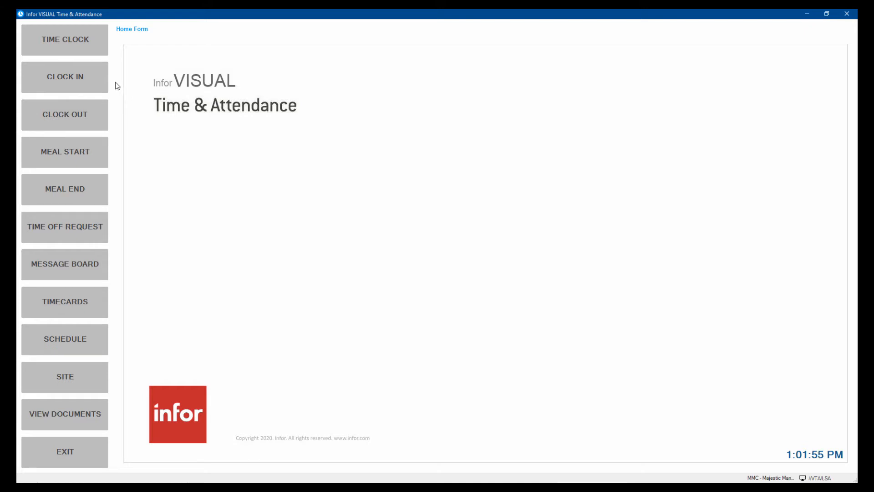
mouse_move(65, 77)
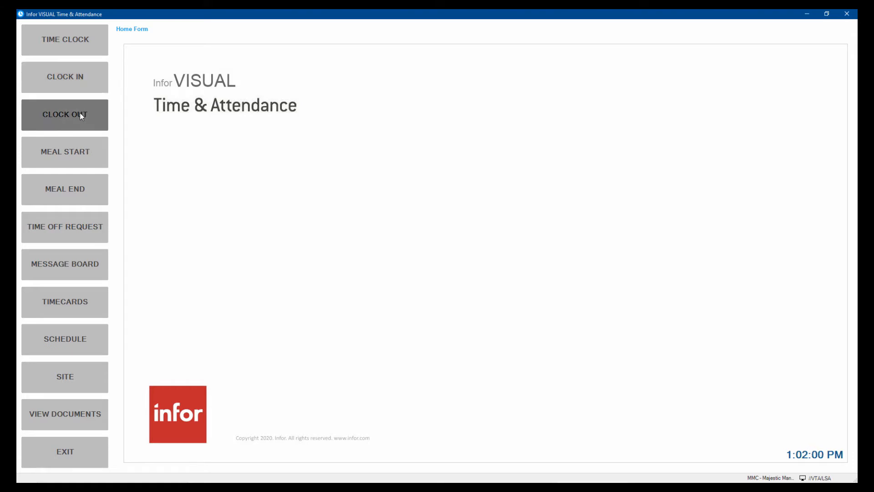
mouse_move(65, 189)
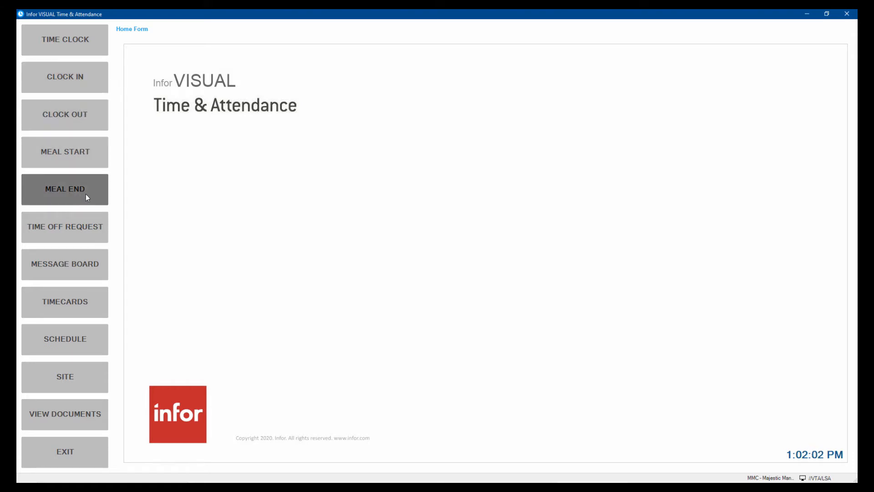
mouse_move(116, 140)
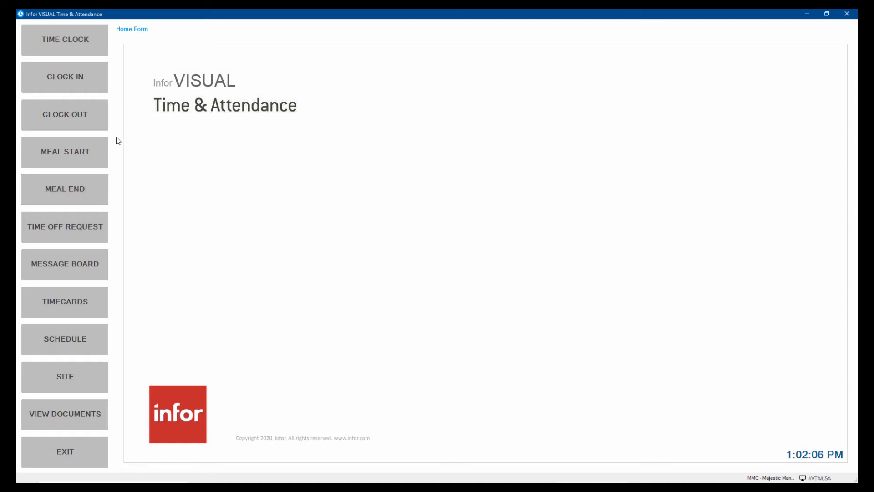
mouse_move(108, 154)
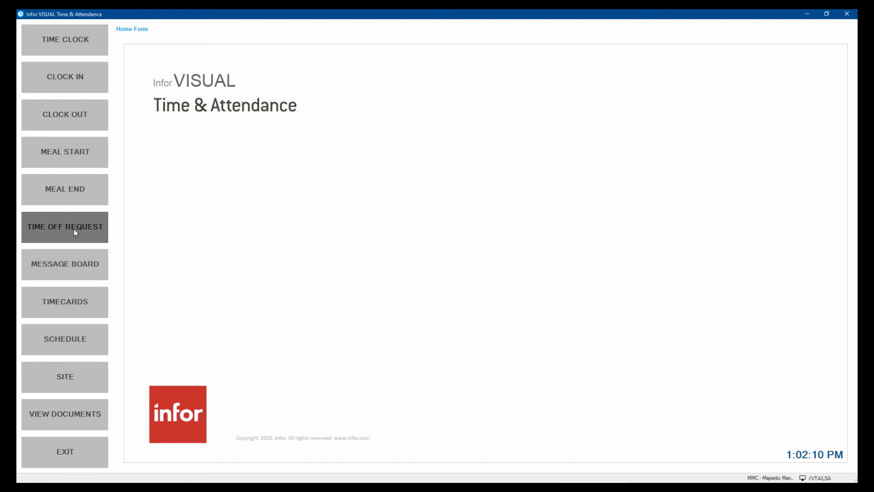
mouse_move(121, 235)
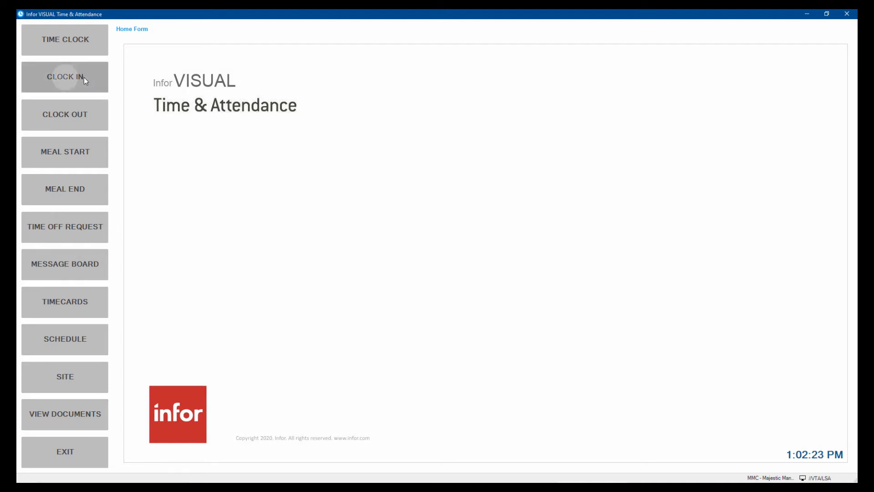
left_click(64, 77)
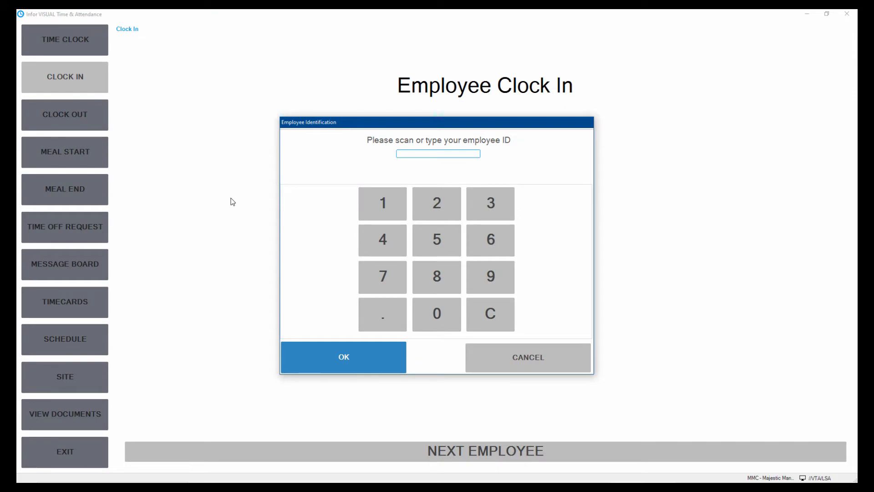
type("MARKD")
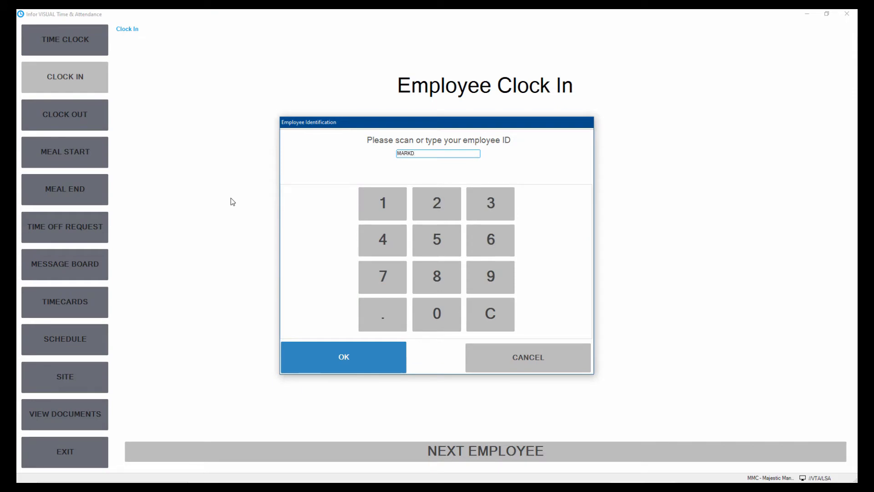
left_click(343, 357)
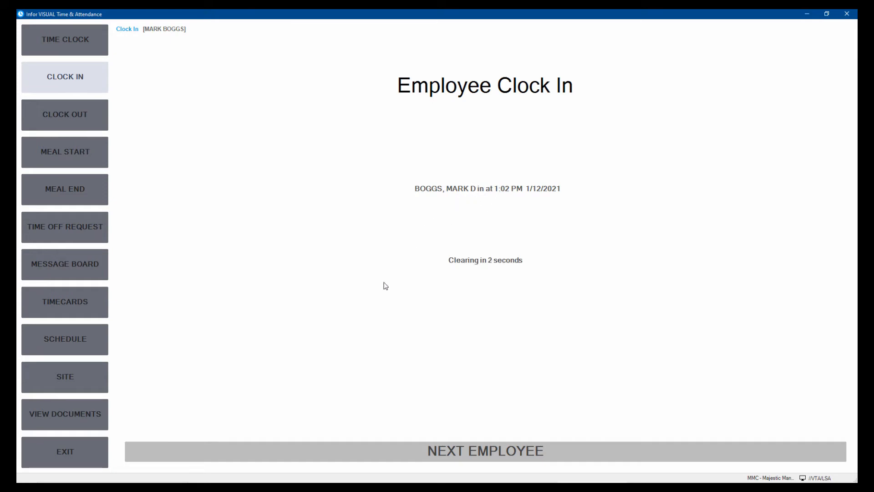
left_click(484, 450)
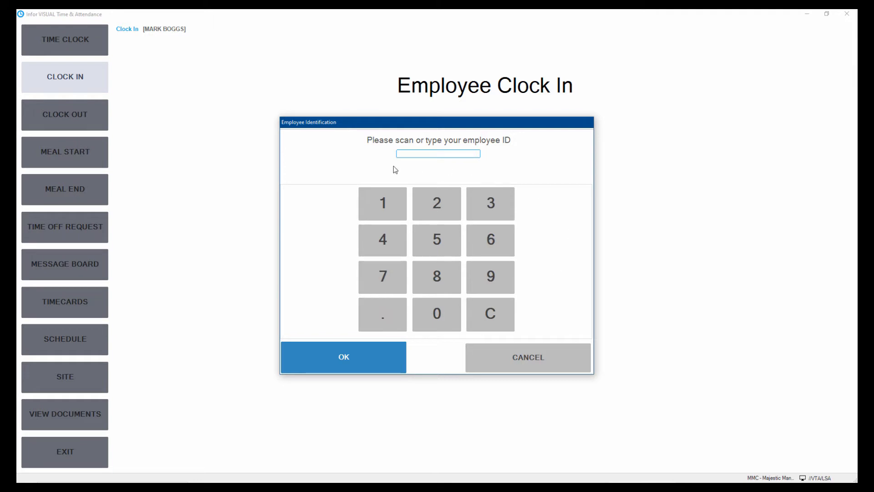
mouse_move(88, 77)
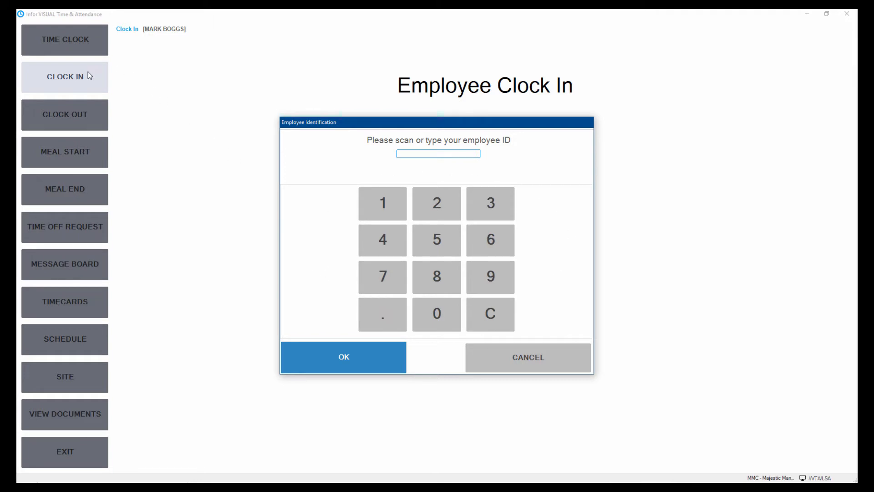
left_click(526, 357)
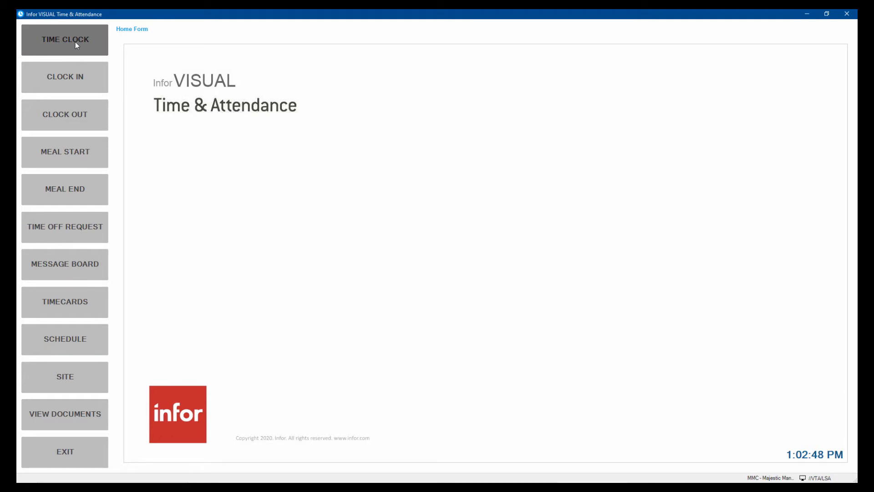
- Identify the employee in Time Clock and bring up Paperless labor ticket entry
left_click(64, 40)
type("MARKD")
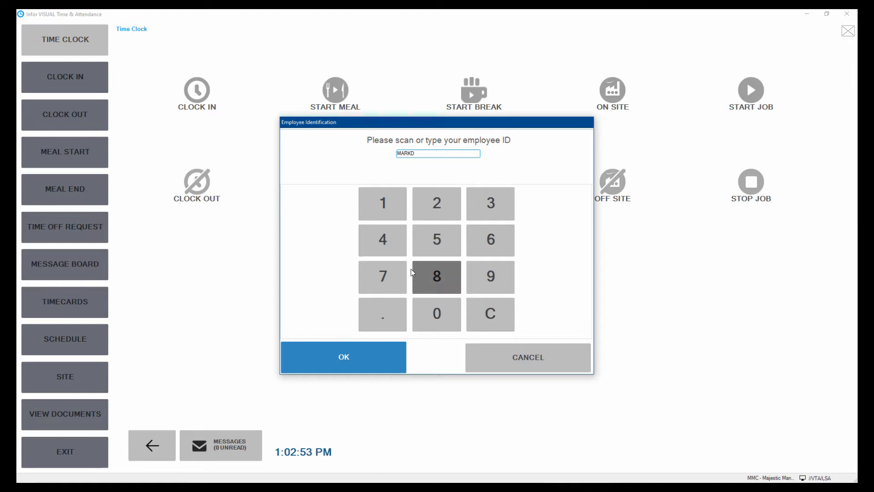
left_click(343, 357)
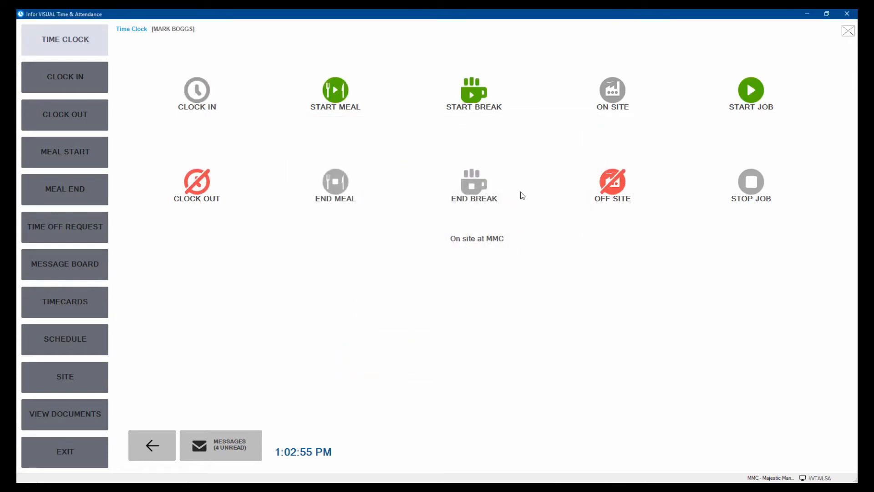
left_click(751, 92)
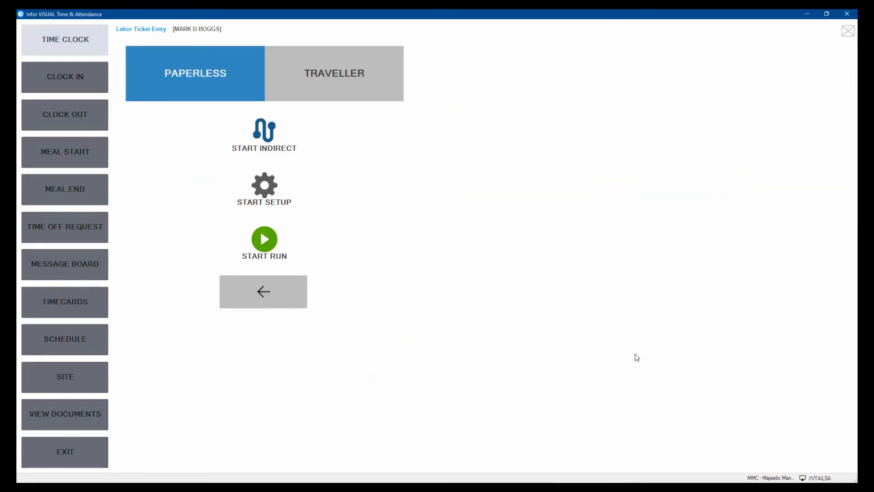
mouse_move(222, 89)
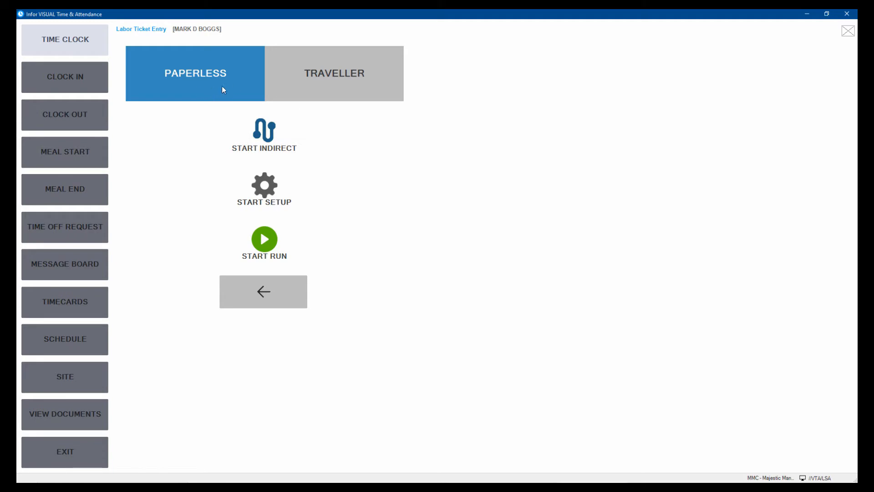
mouse_move(200, 115)
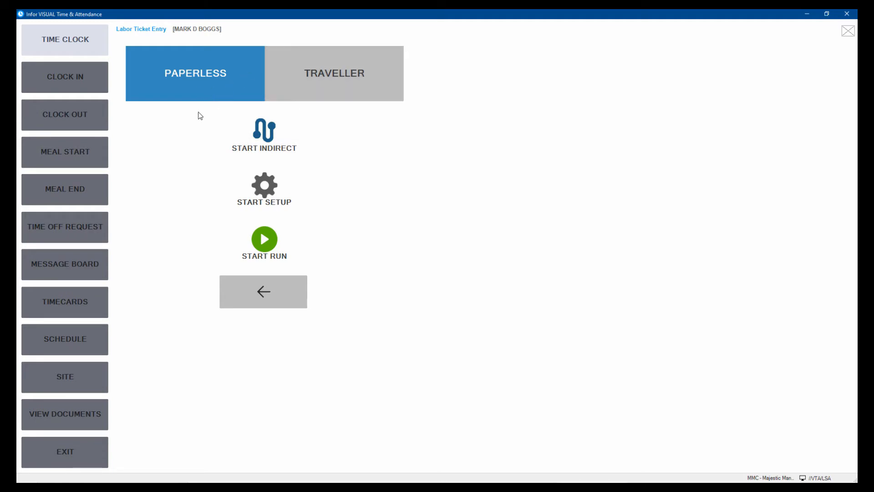
- Begin a production run and browse the labor ticket list for the cutoff saw
left_click(264, 240)
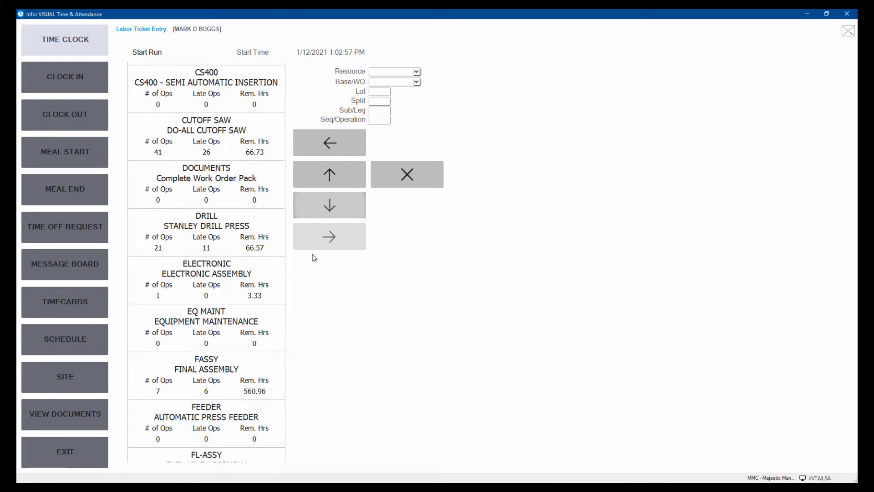
left_click(206, 137)
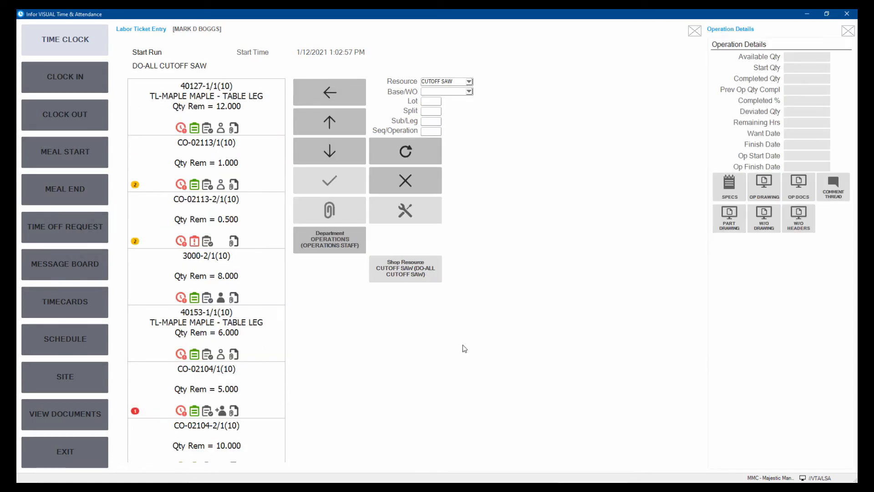
left_click(206, 106)
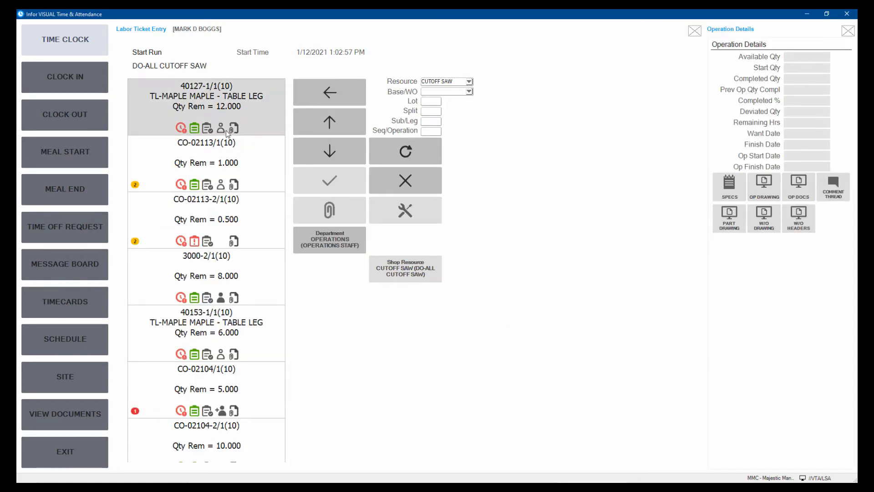
left_click(207, 162)
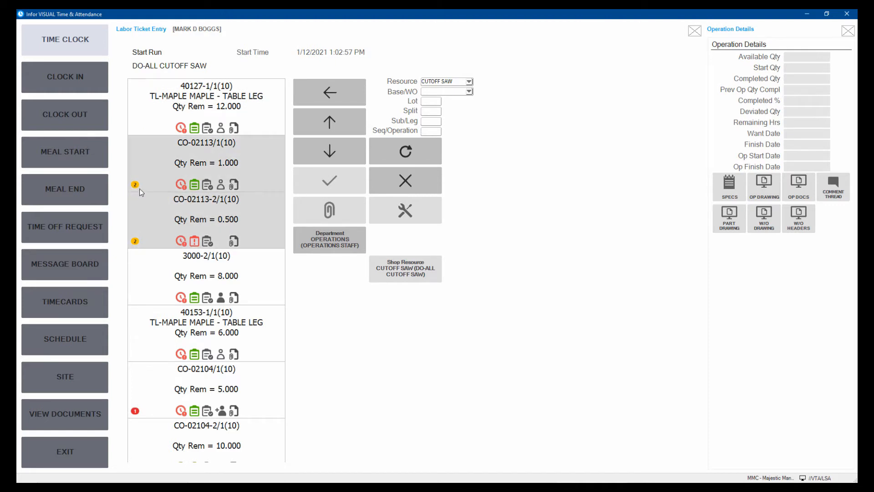
left_click(206, 332)
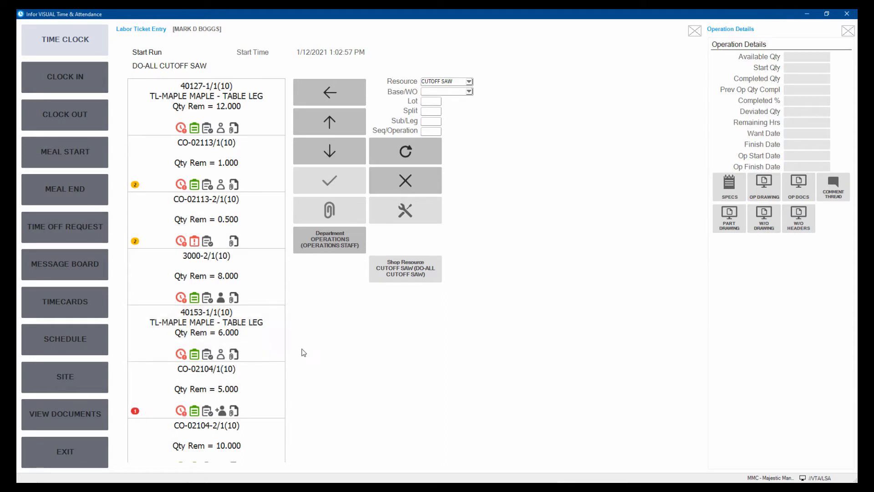
mouse_move(392, 365)
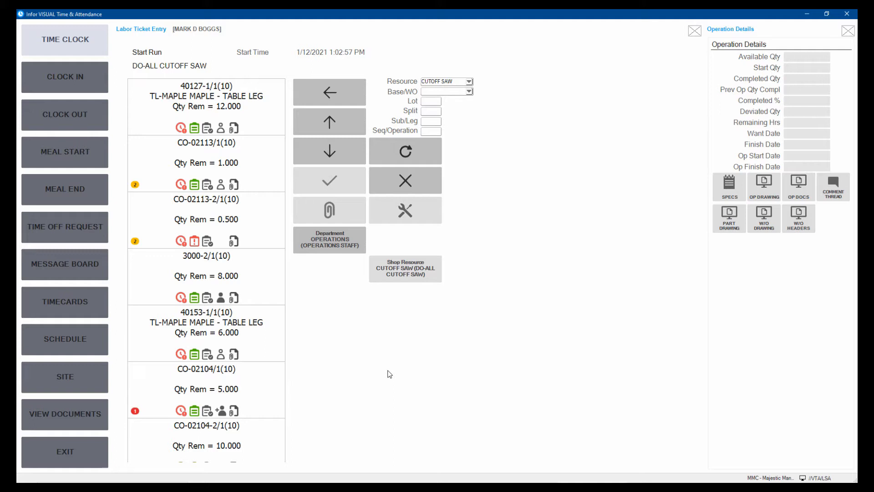
mouse_move(399, 378)
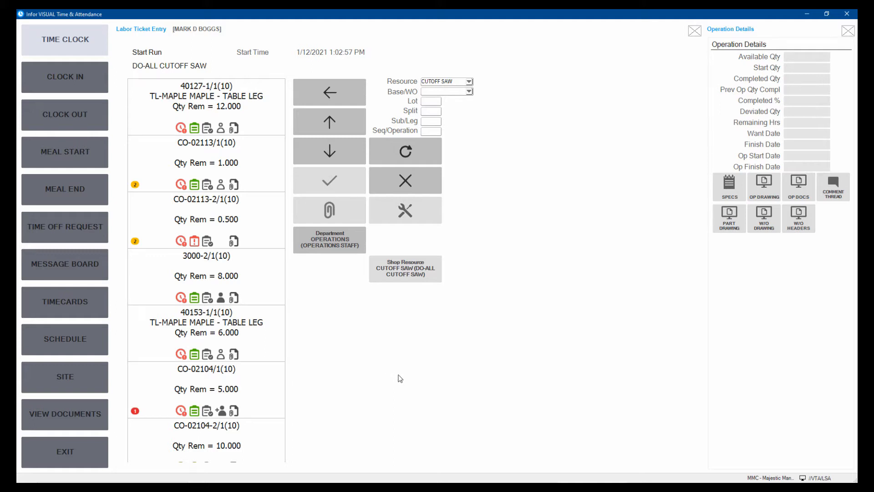
mouse_move(404, 385)
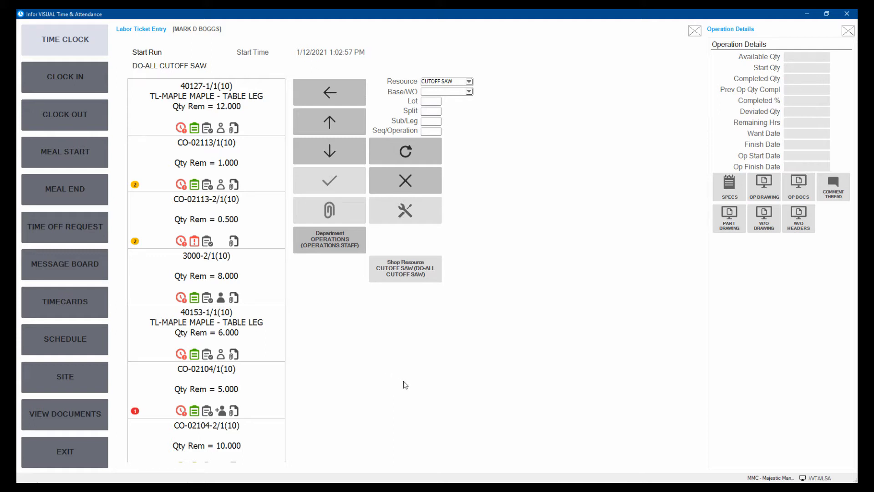
mouse_move(412, 388)
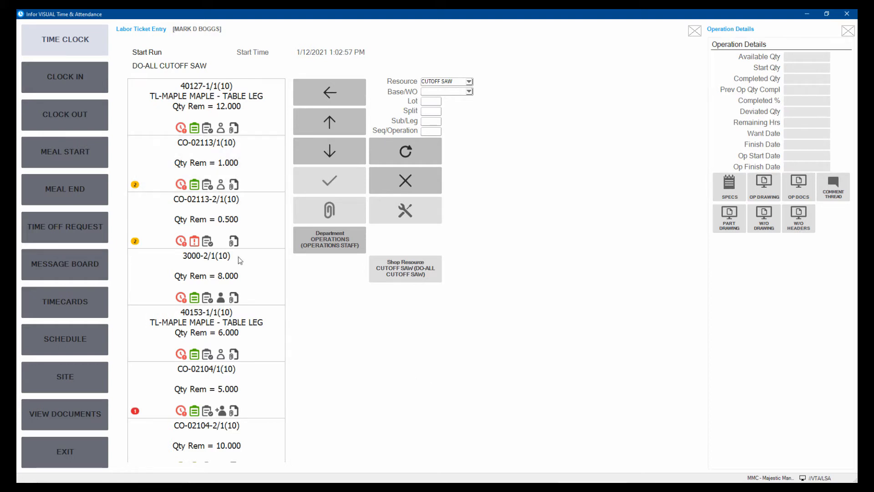
mouse_move(400, 459)
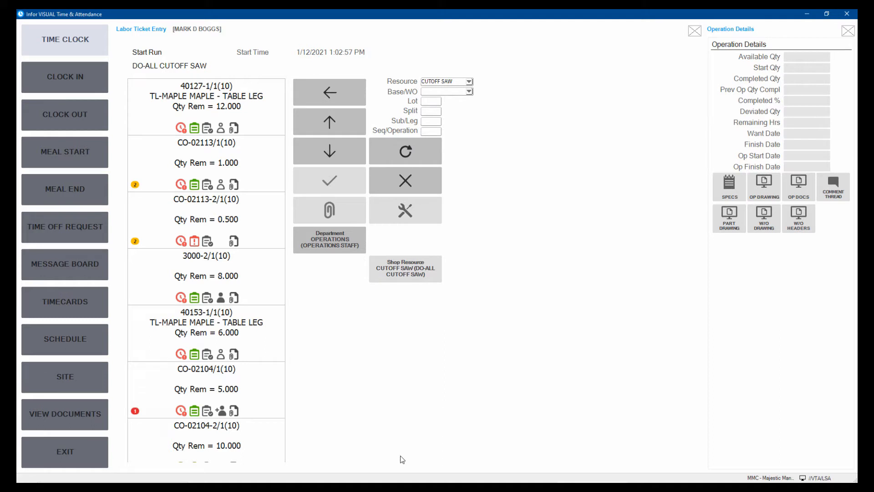
left_click(205, 276)
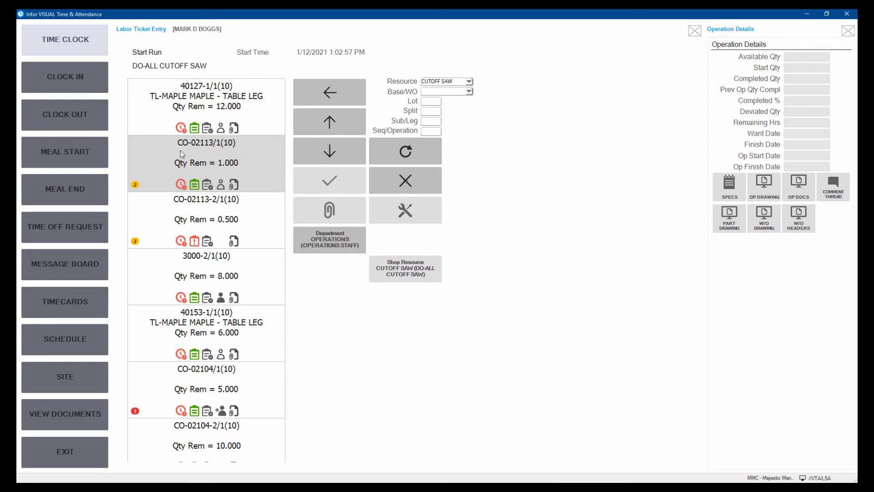
mouse_move(170, 173)
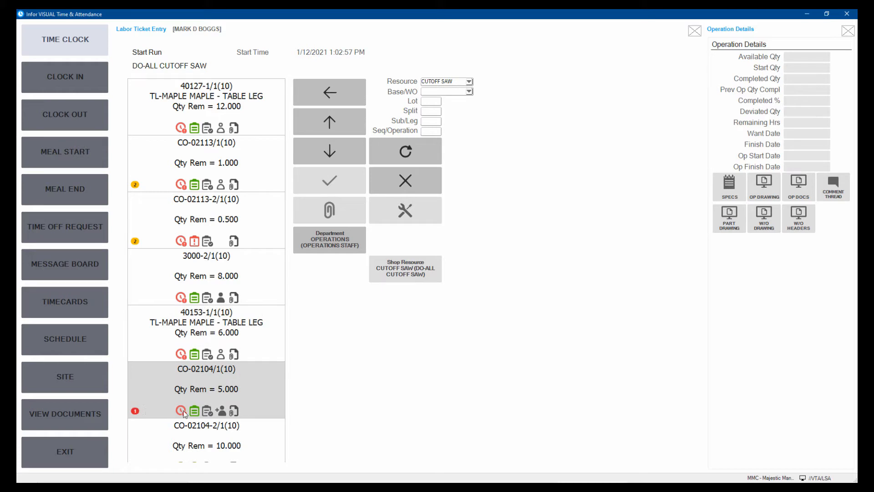
- Start the run on work order CO-02104/1(10) and decline performing another action
left_click(206, 388)
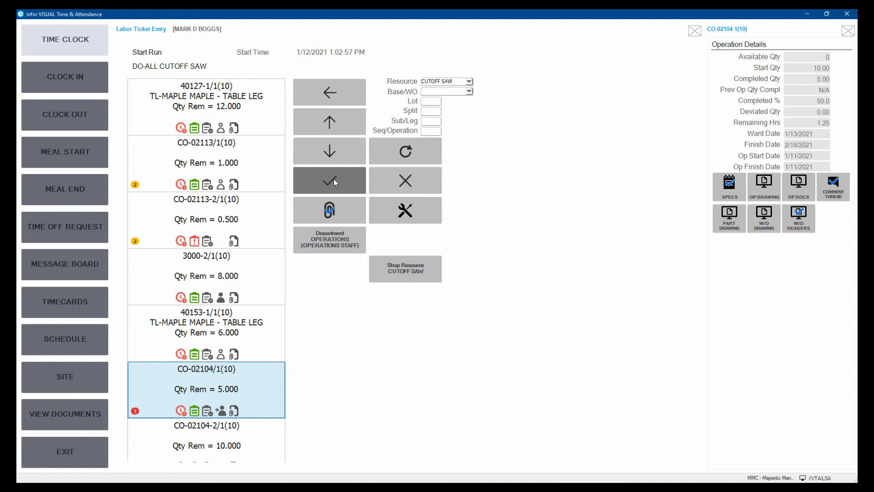
left_click(328, 180)
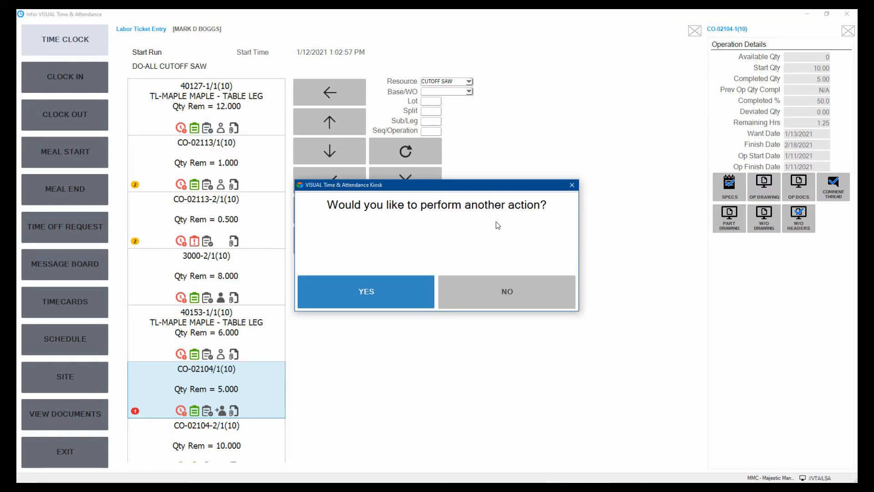
mouse_move(495, 239)
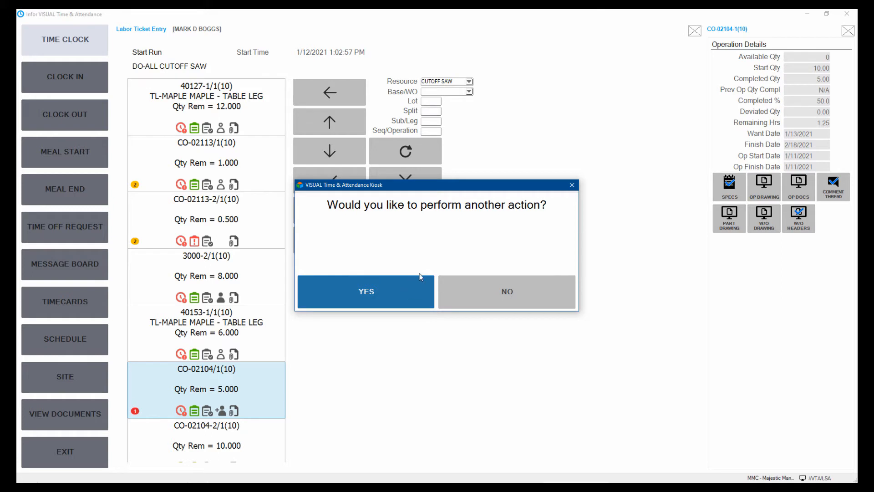
left_click(506, 291)
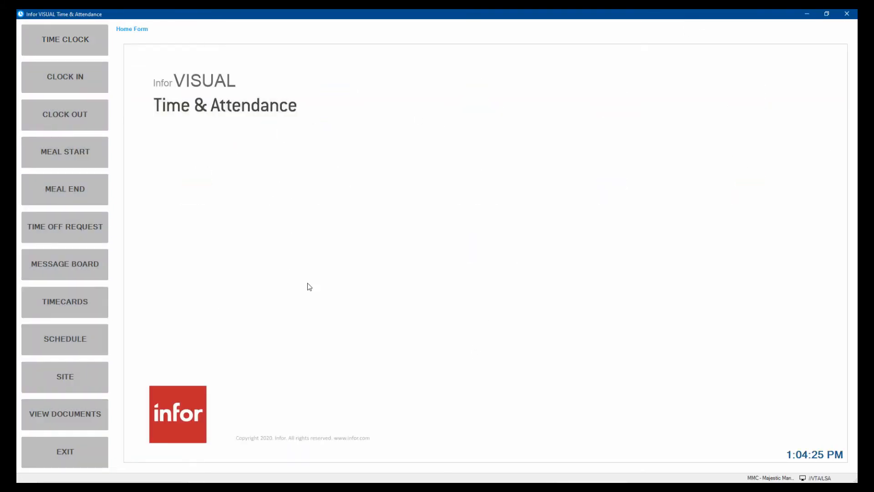
mouse_move(357, 259)
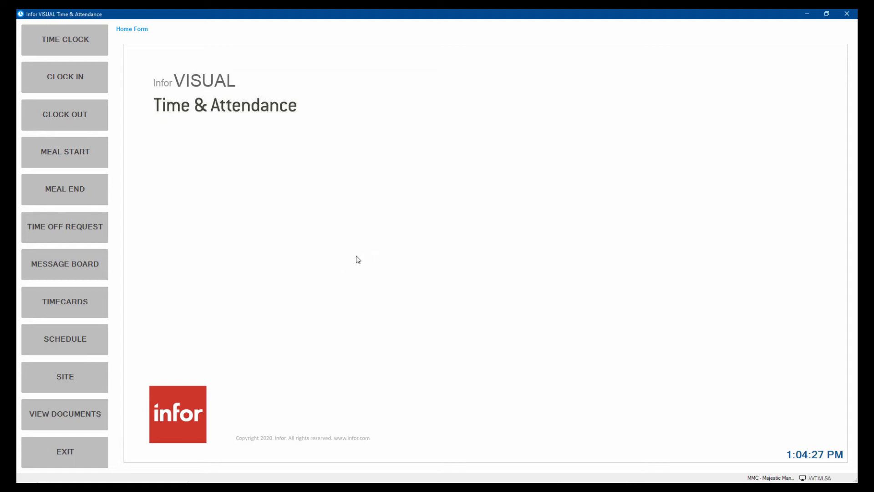
mouse_move(371, 235)
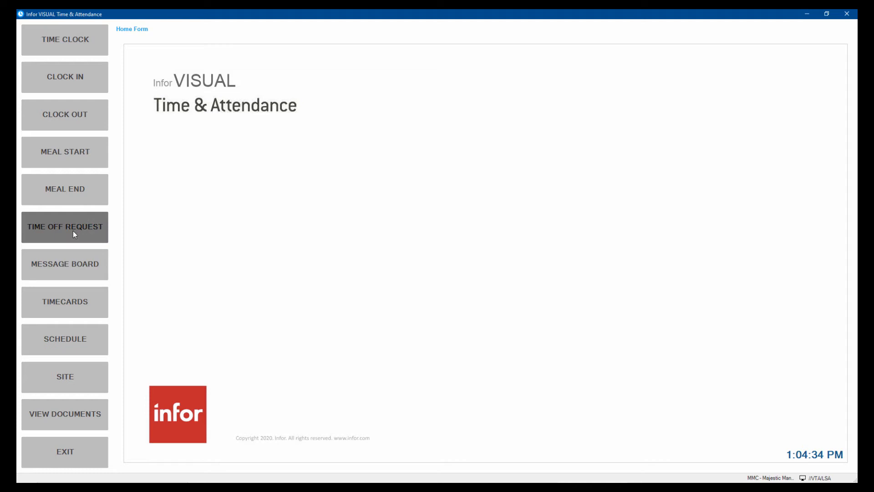
- Open Time Off Requests for employee MAR and view available sick and vacation hours
left_click(65, 227)
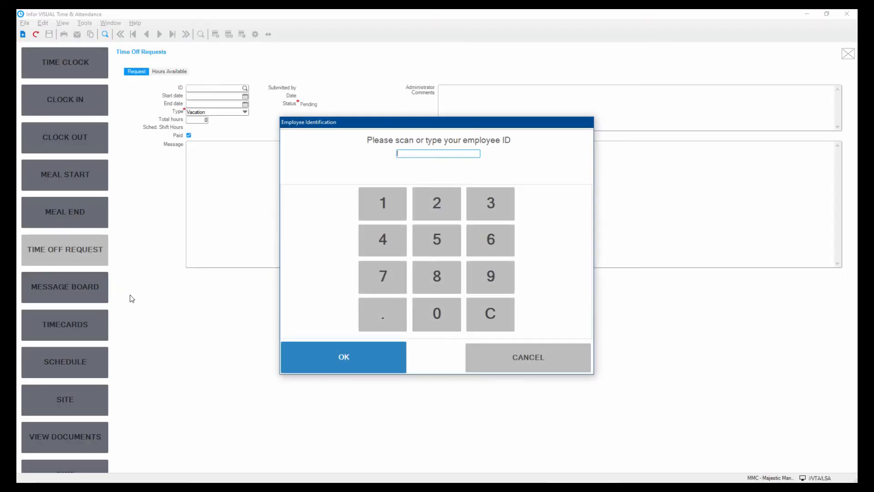
type("MARKD")
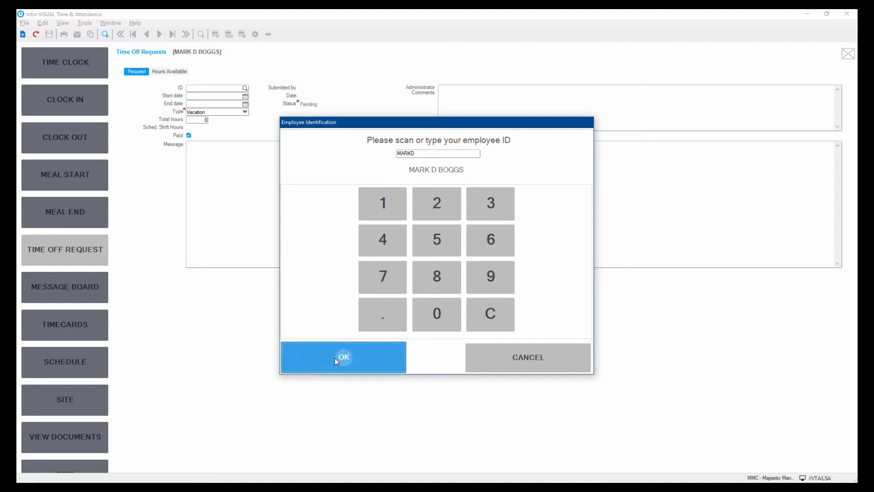
left_click(343, 357)
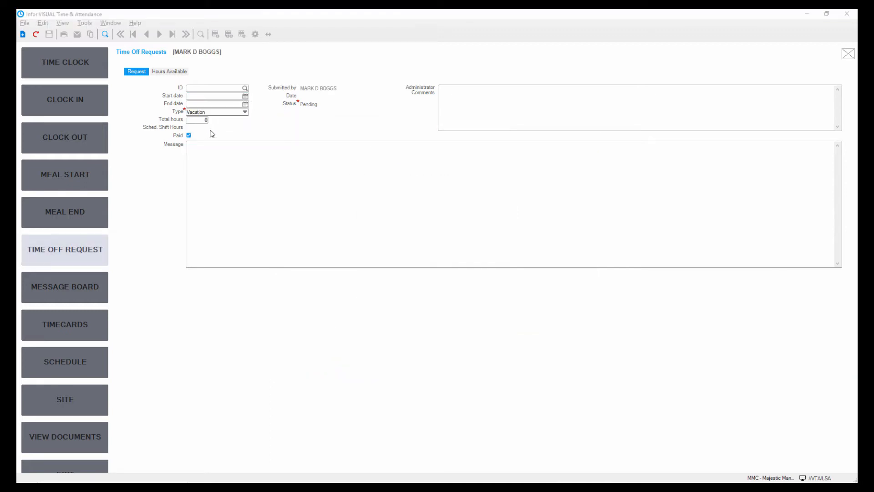
left_click(169, 71)
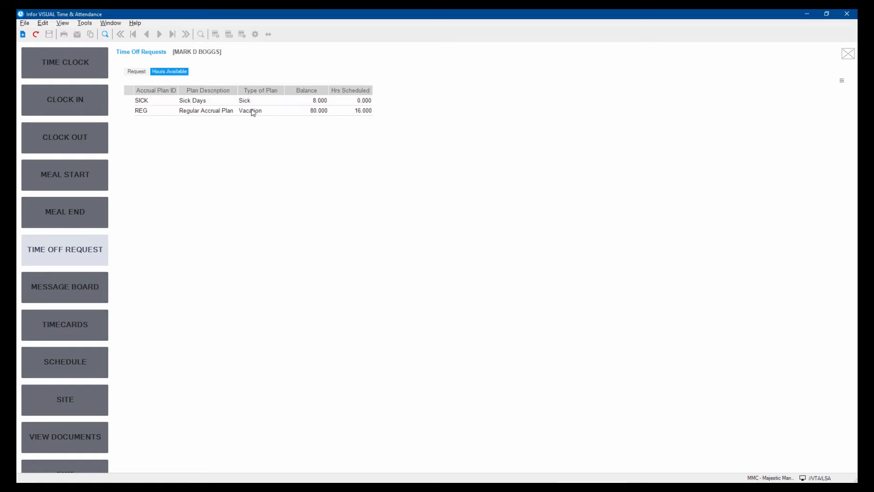
mouse_move(209, 117)
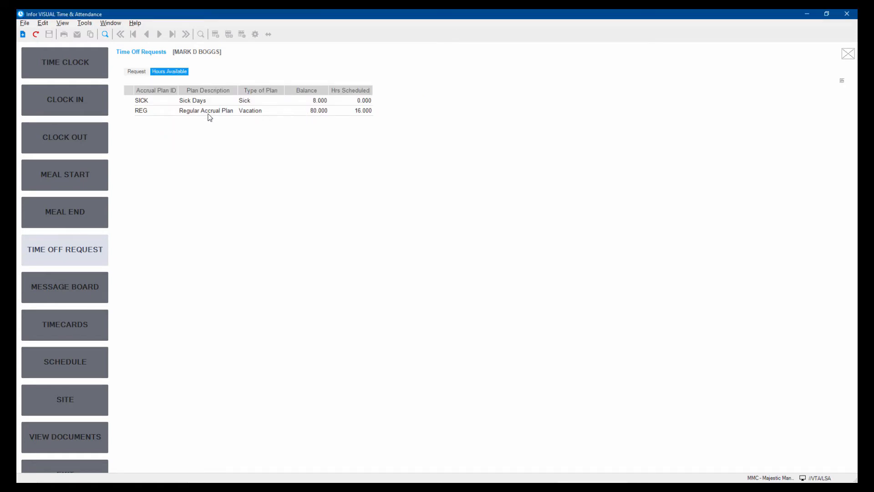
mouse_move(268, 107)
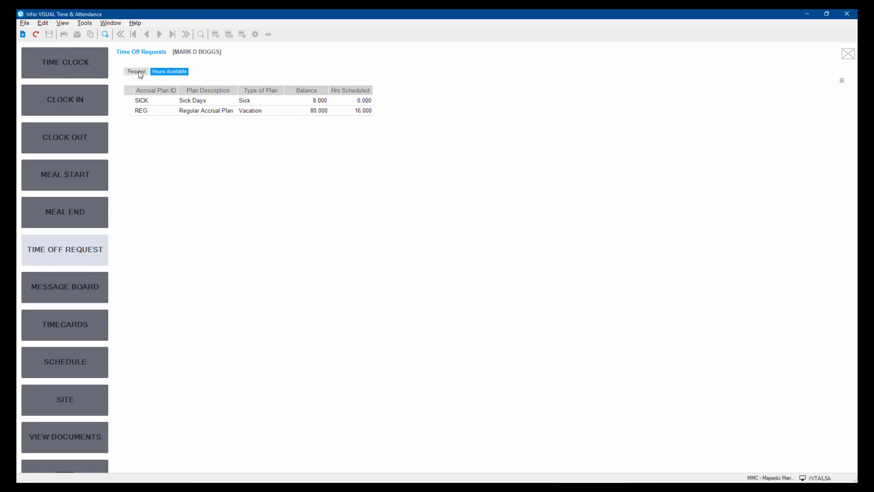
- Enter an 8-hour vacation request dated 1/25/2021 and close the request form
left_click(136, 71)
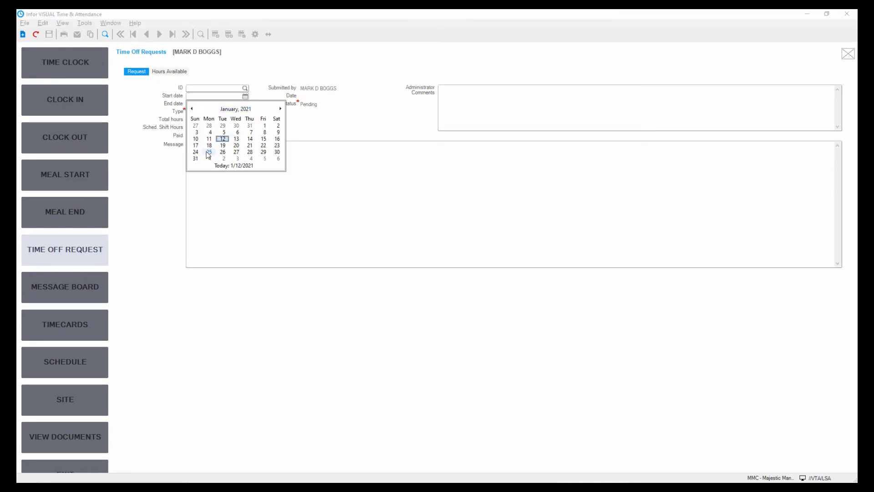
left_click(209, 152)
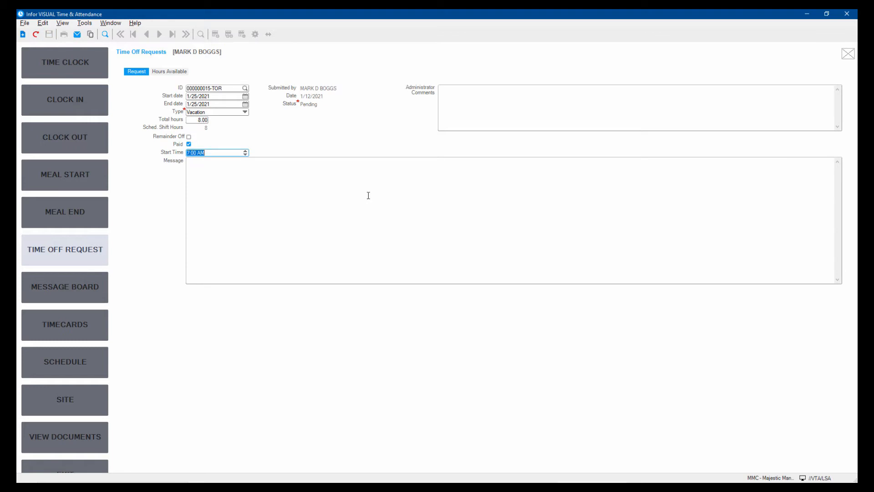
mouse_move(761, 98)
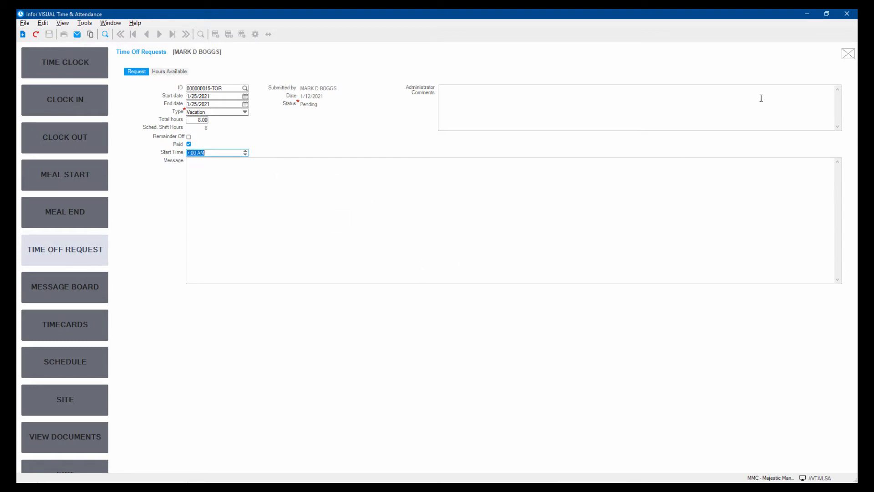
mouse_move(848, 54)
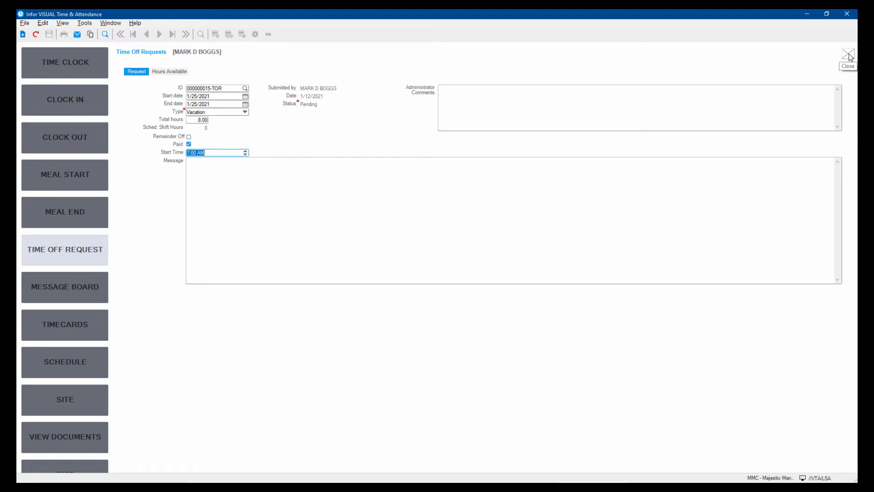
left_click(847, 55)
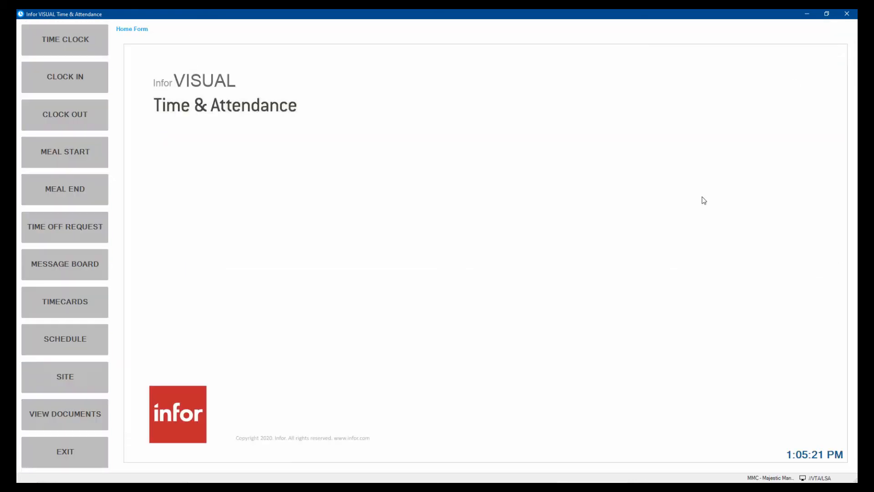
mouse_move(333, 229)
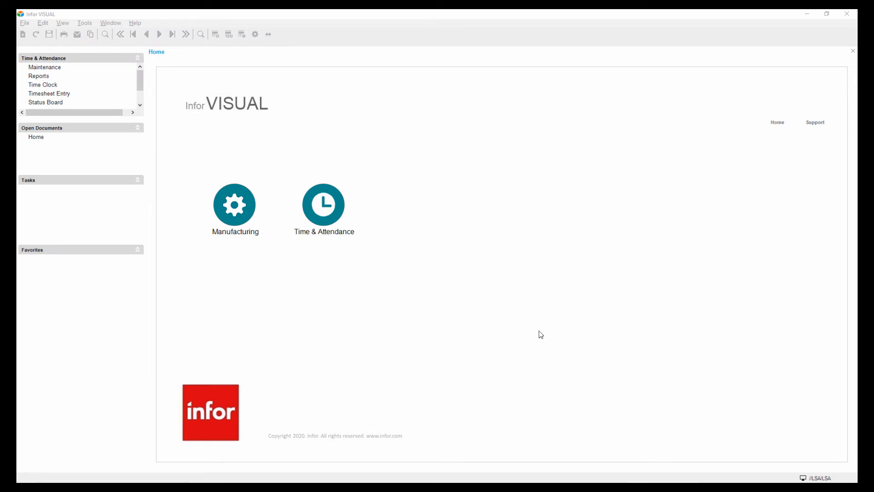
mouse_move(392, 295)
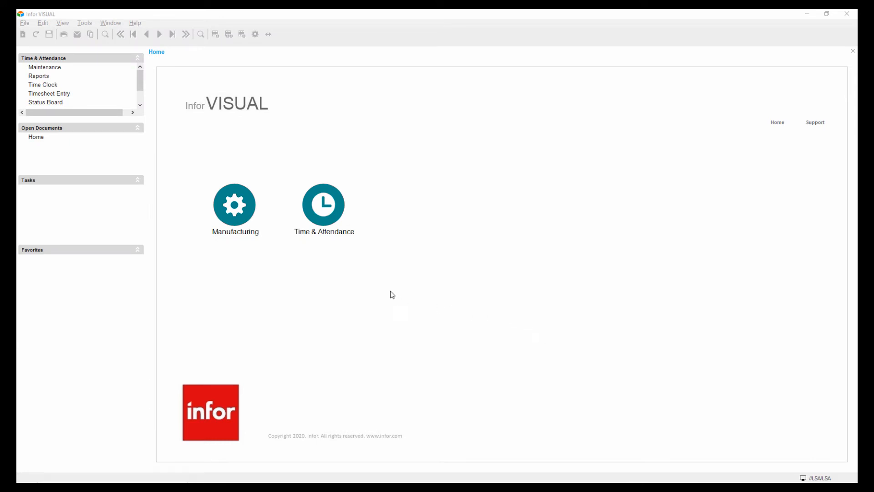
mouse_move(49, 93)
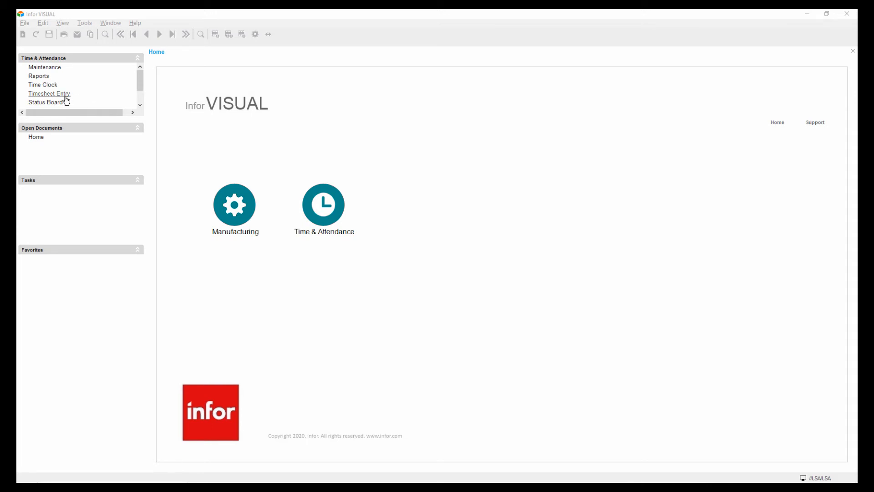
- Open the 1/12/2021 timesheet entry, then close it unsaved to return home
left_click(49, 93)
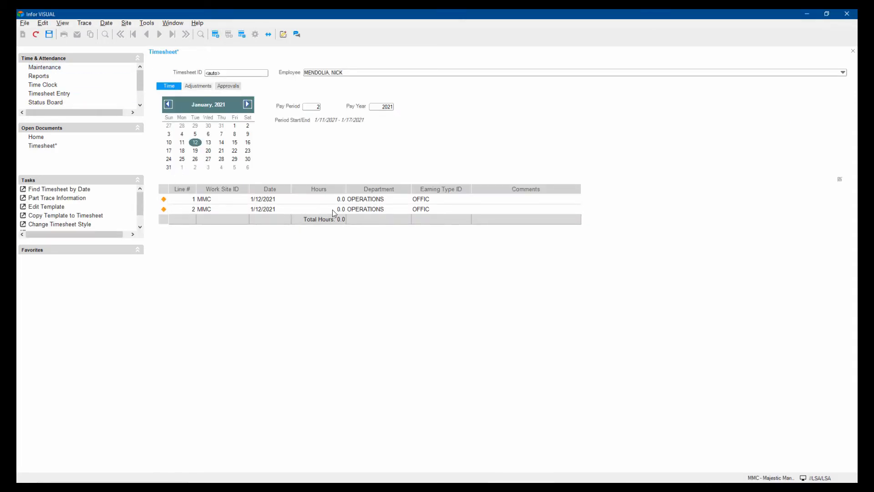
mouse_move(518, 213)
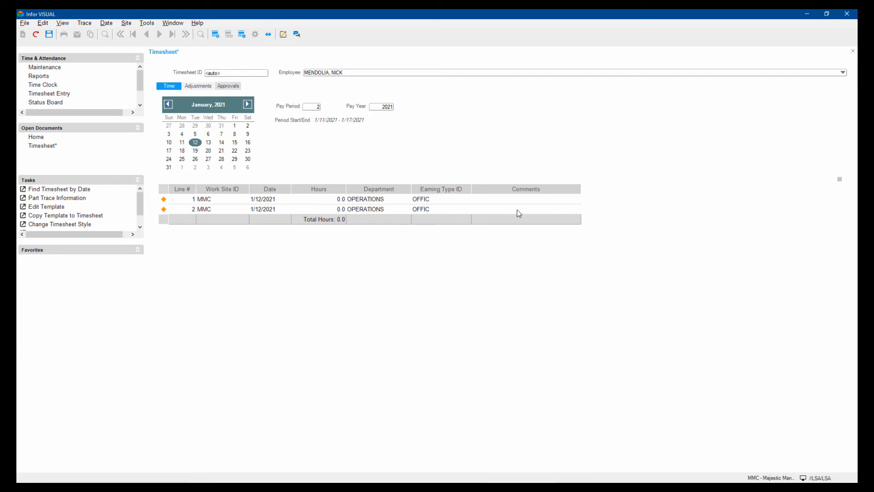
mouse_move(333, 286)
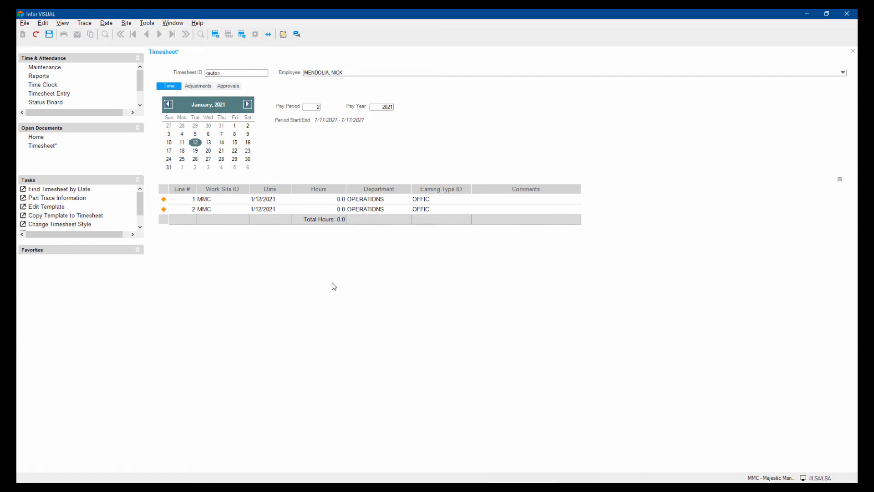
mouse_move(328, 279)
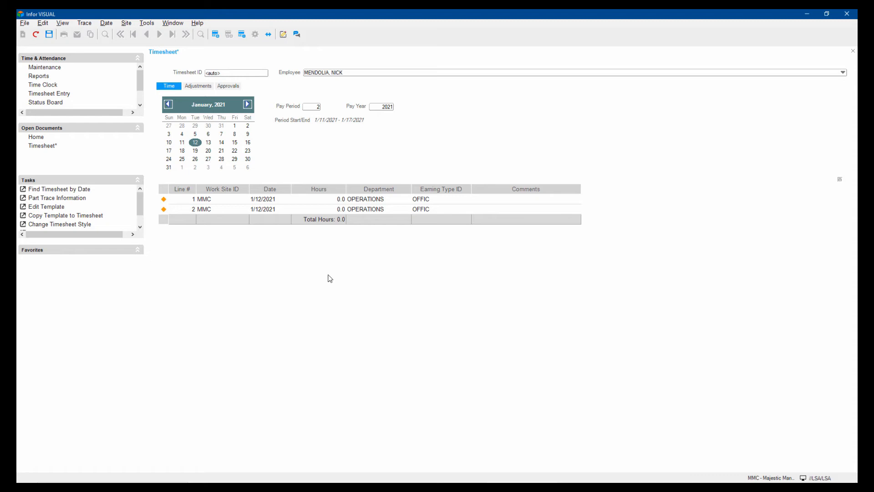
mouse_move(333, 277)
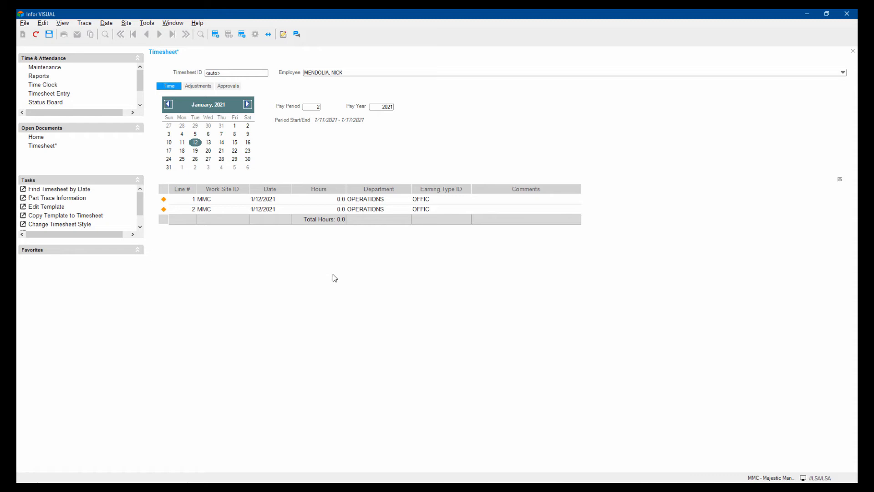
mouse_move(337, 284)
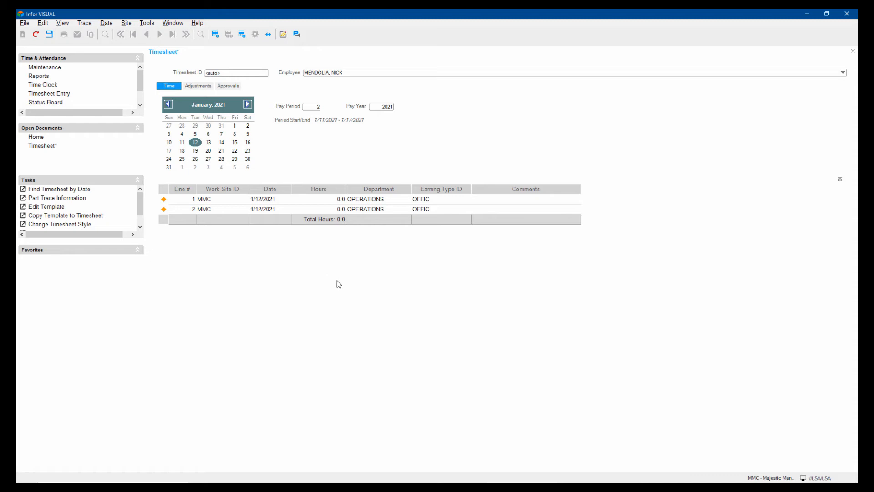
left_click(35, 137)
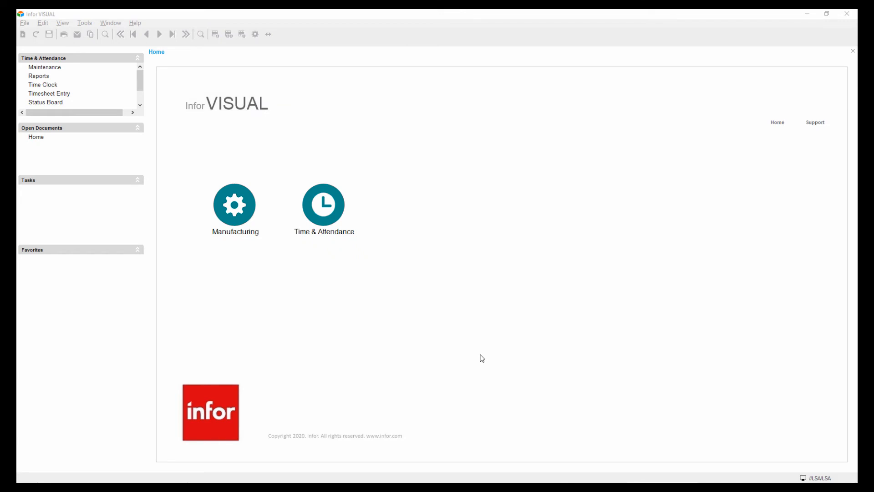
mouse_move(73, 96)
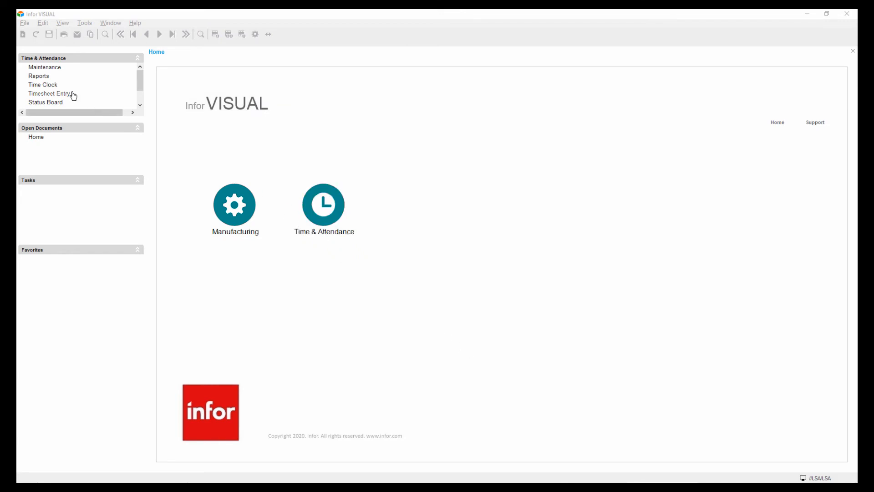
left_click(44, 67)
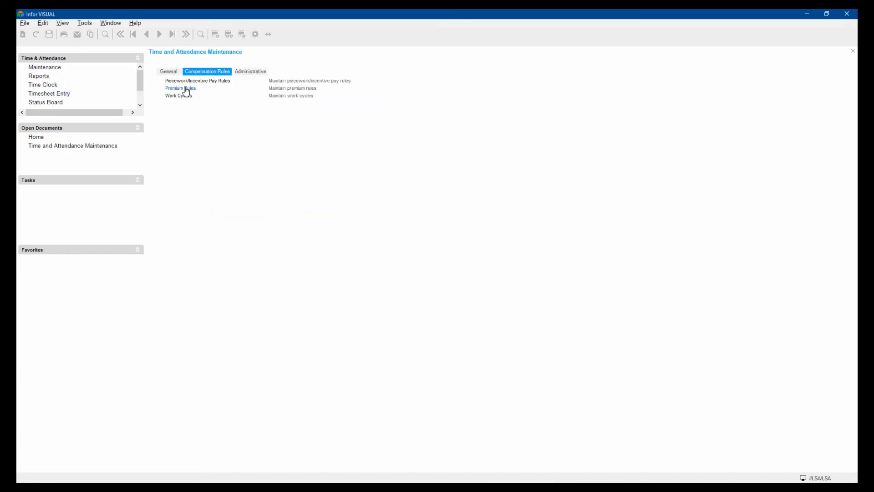
left_click(180, 88)
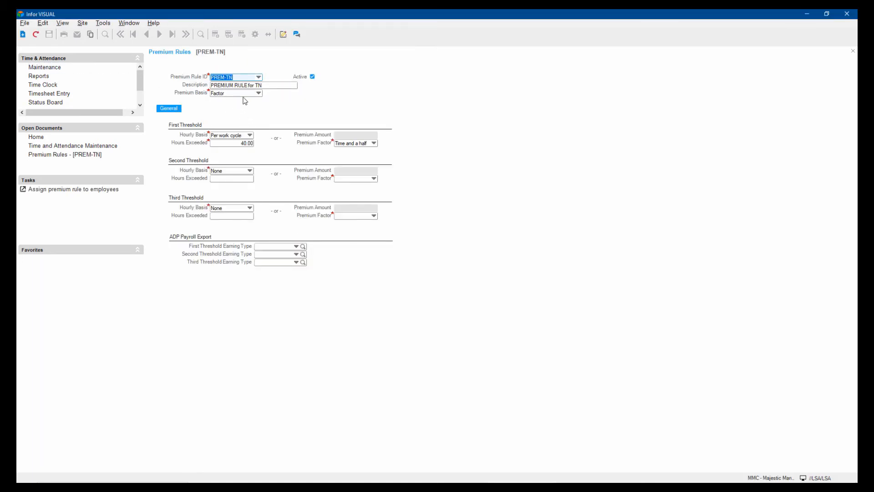
mouse_move(222, 99)
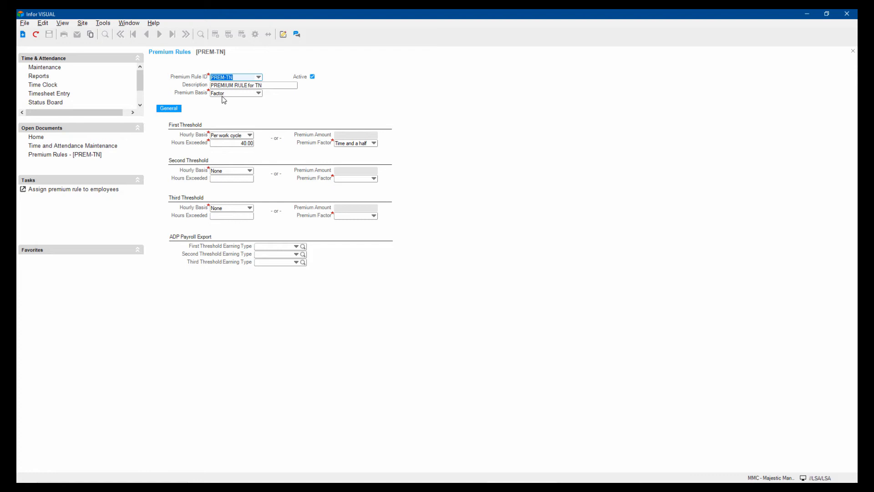
mouse_move(256, 107)
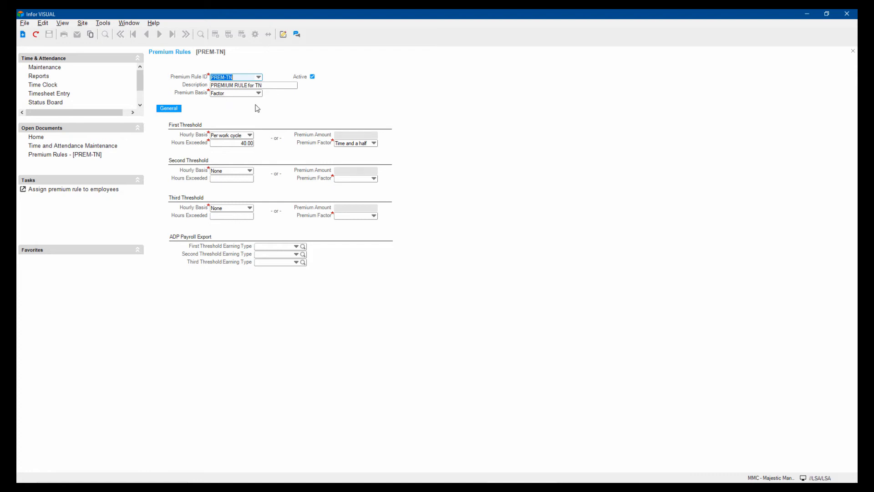
mouse_move(265, 139)
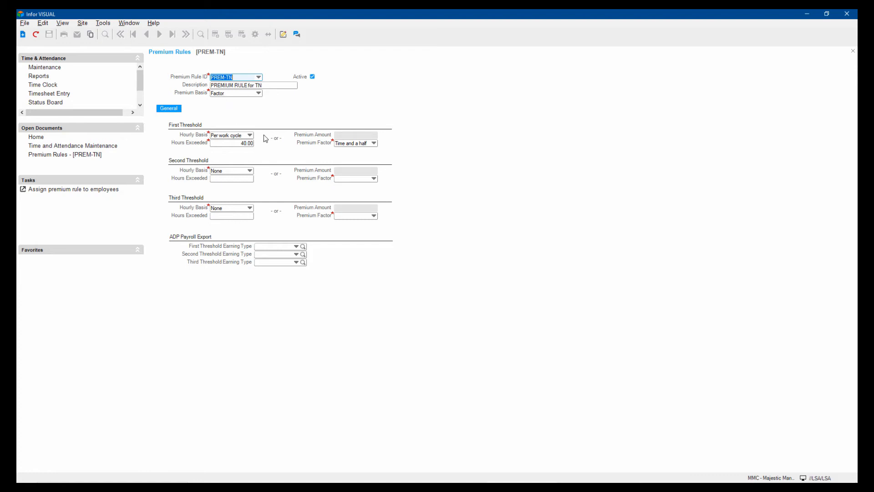
mouse_move(248, 140)
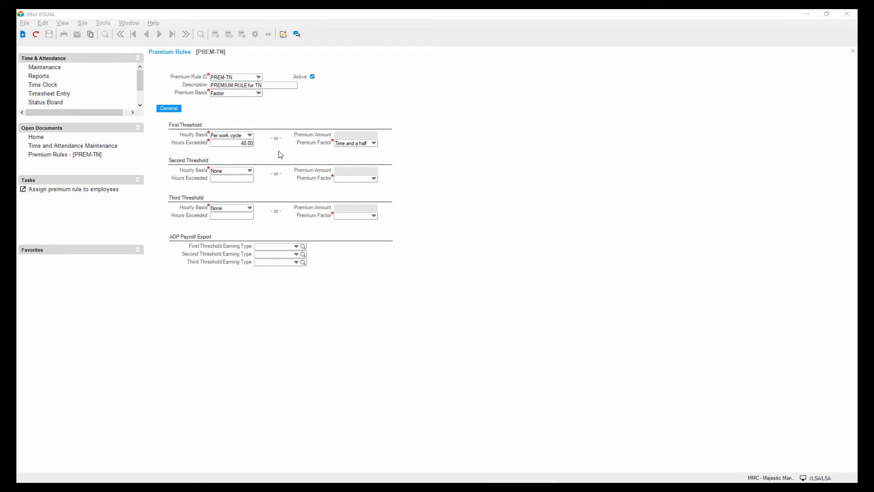
mouse_move(248, 226)
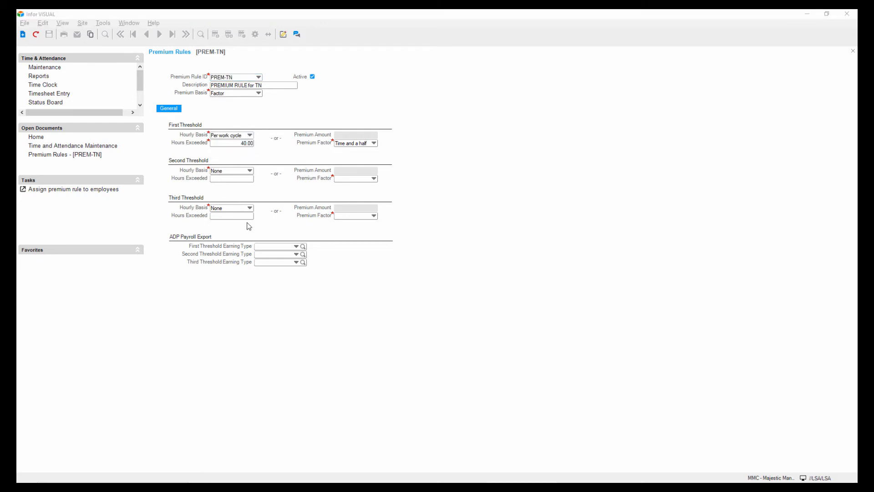
mouse_move(269, 191)
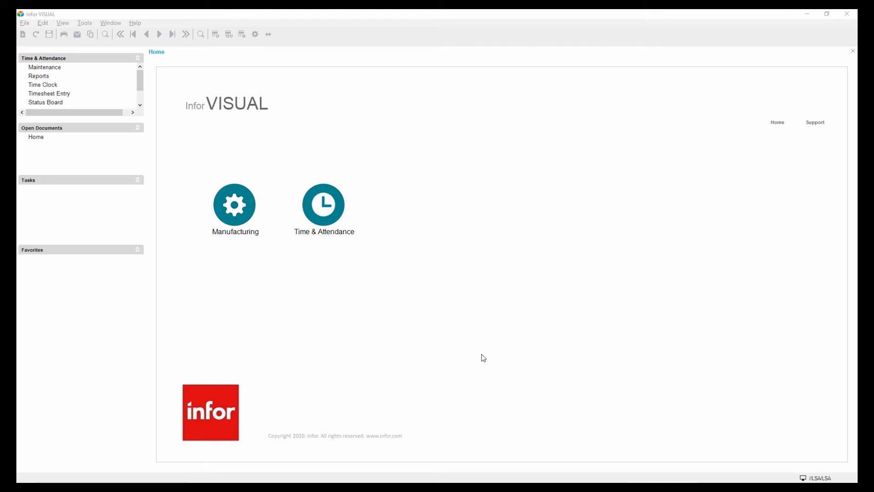
mouse_move(450, 332)
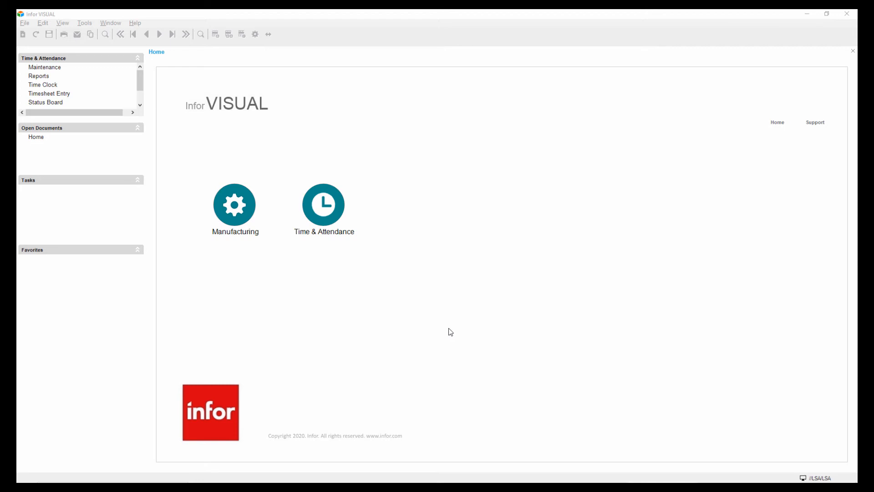
- Open Administration & Approval, toggle pay period views, and select the second employee
left_click(45, 67)
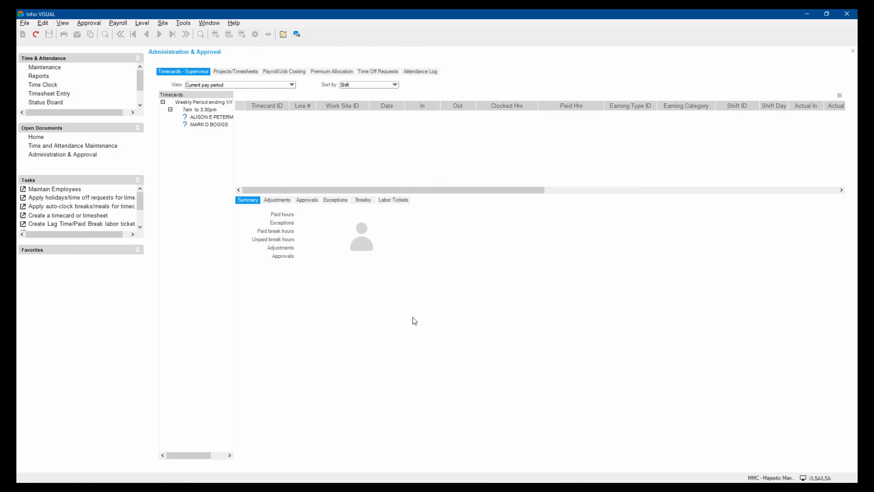
mouse_move(389, 345)
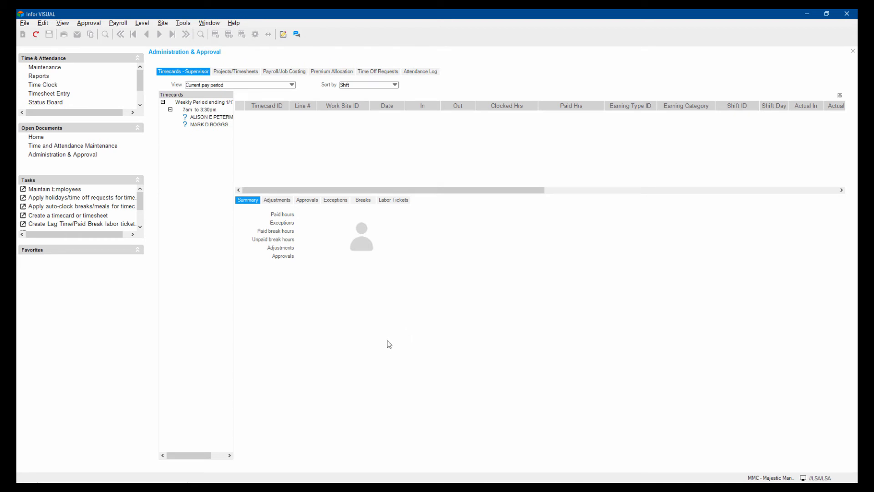
mouse_move(437, 198)
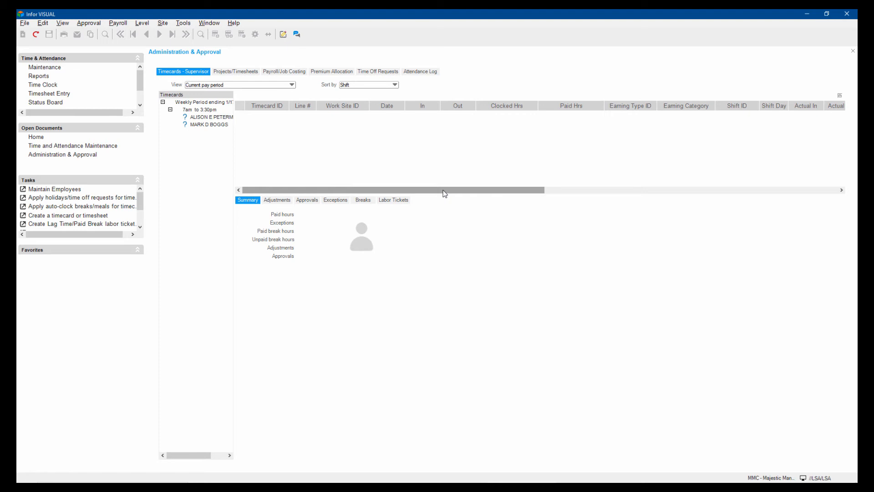
mouse_move(432, 194)
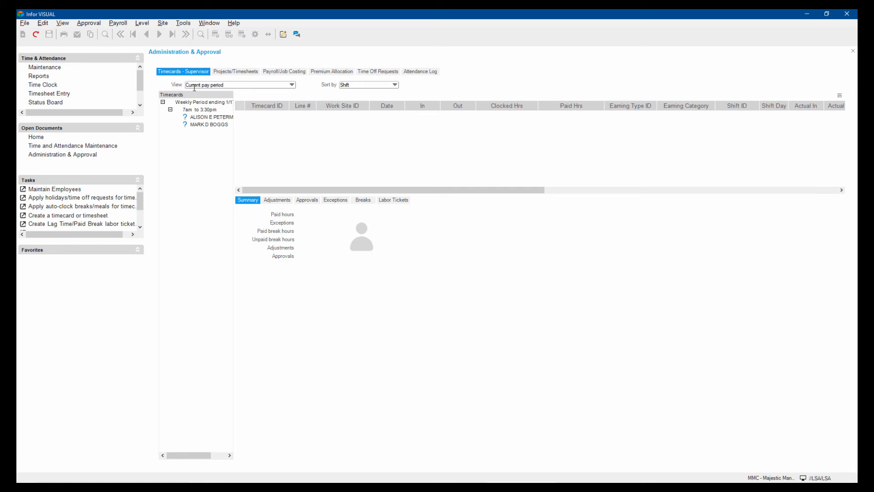
left_click(292, 85)
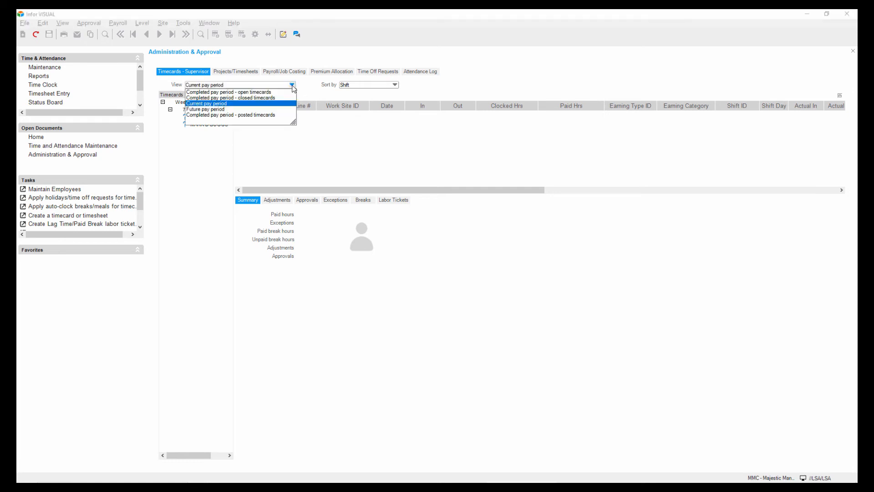
left_click(228, 92)
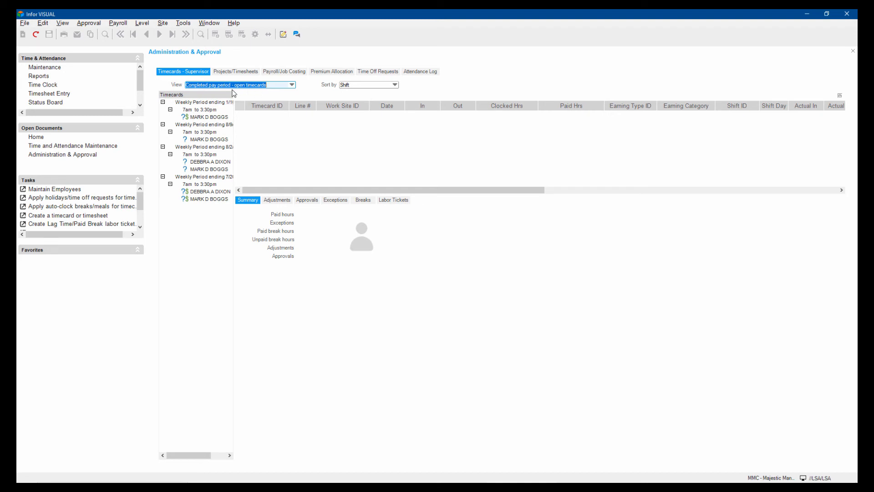
mouse_move(222, 115)
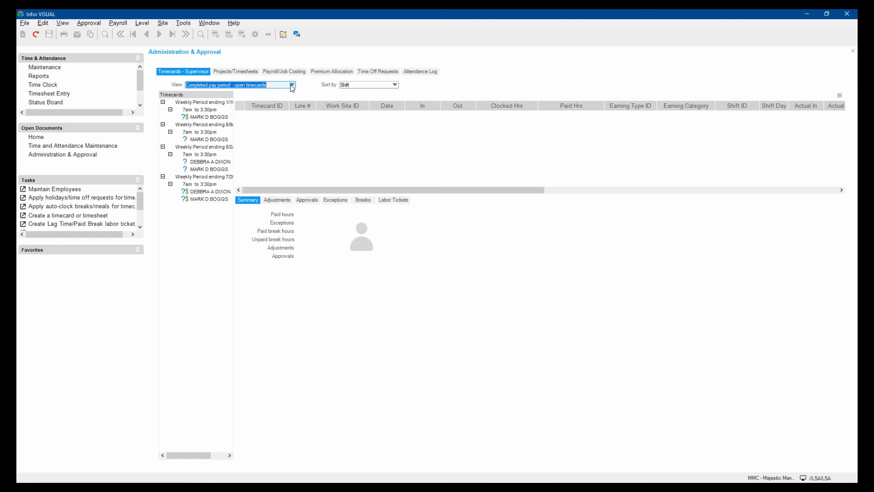
left_click(291, 85)
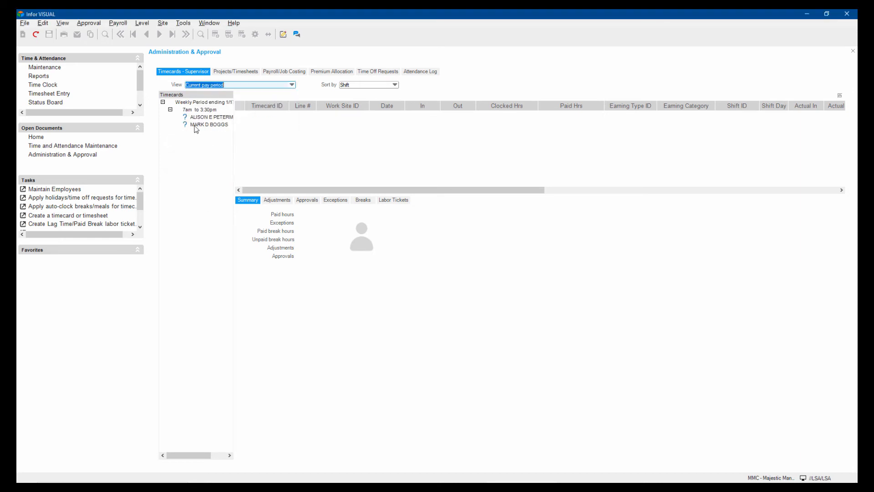
mouse_move(203, 132)
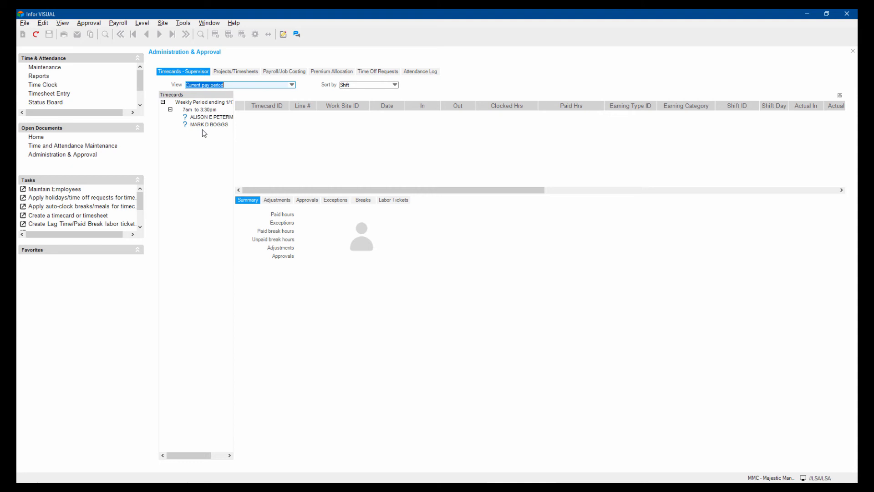
left_click(209, 124)
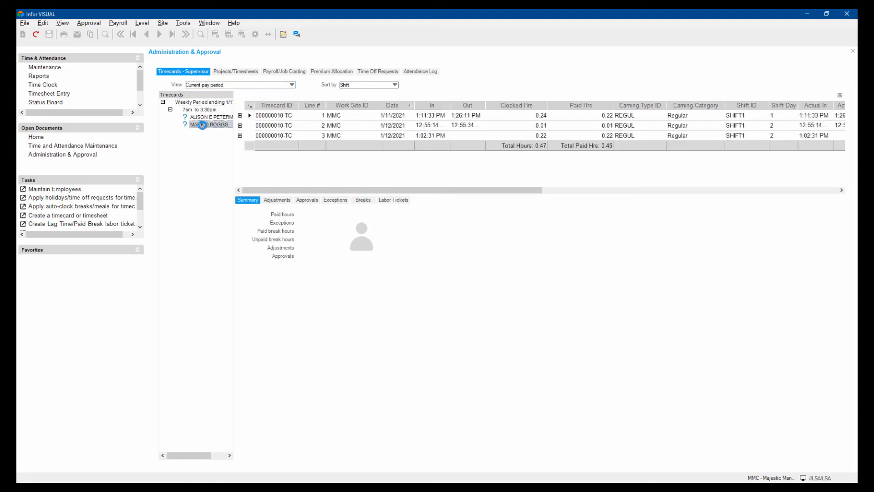
- Load the employee's timecard, expand the first entry, and mark 000000010-TC/1 as reviewed
left_click(209, 124)
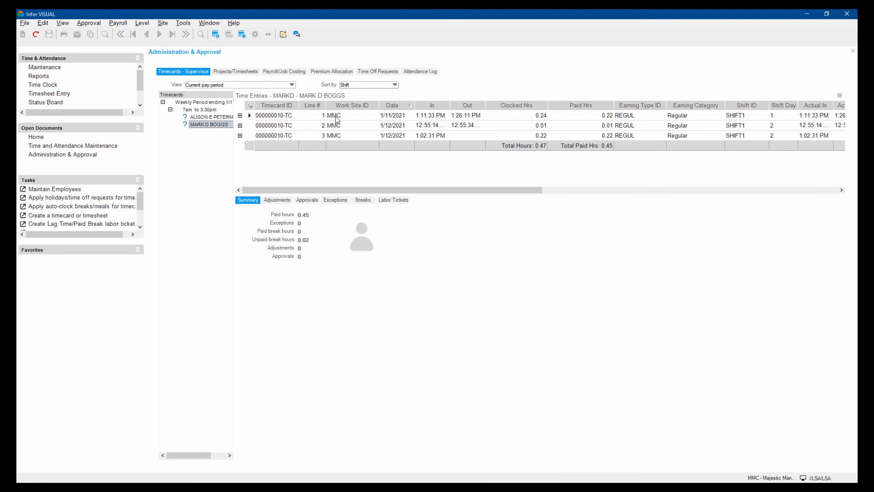
mouse_move(289, 120)
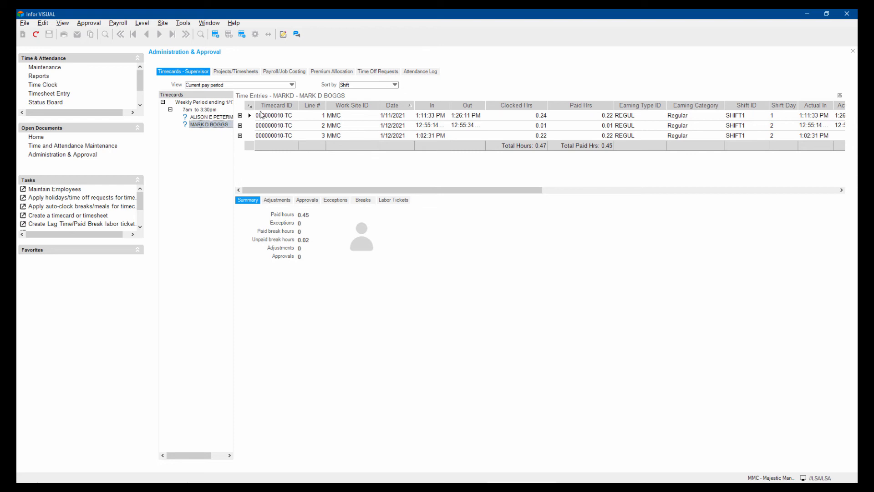
left_click(240, 115)
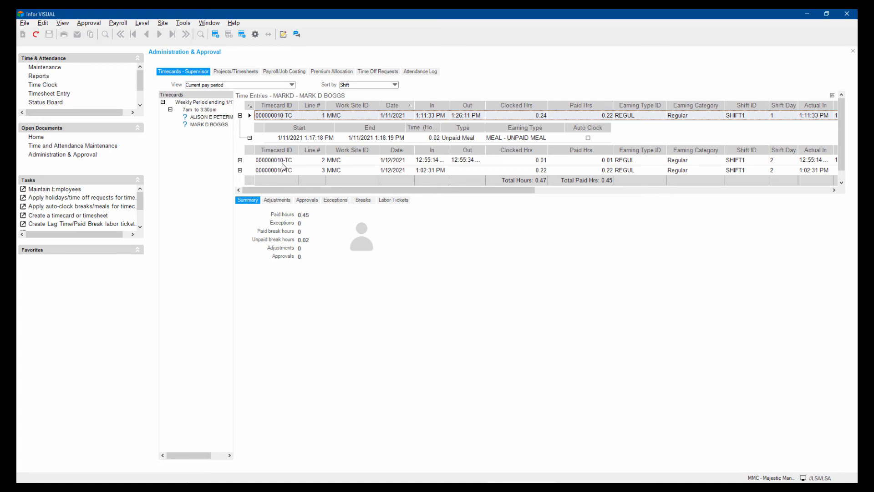
mouse_move(518, 164)
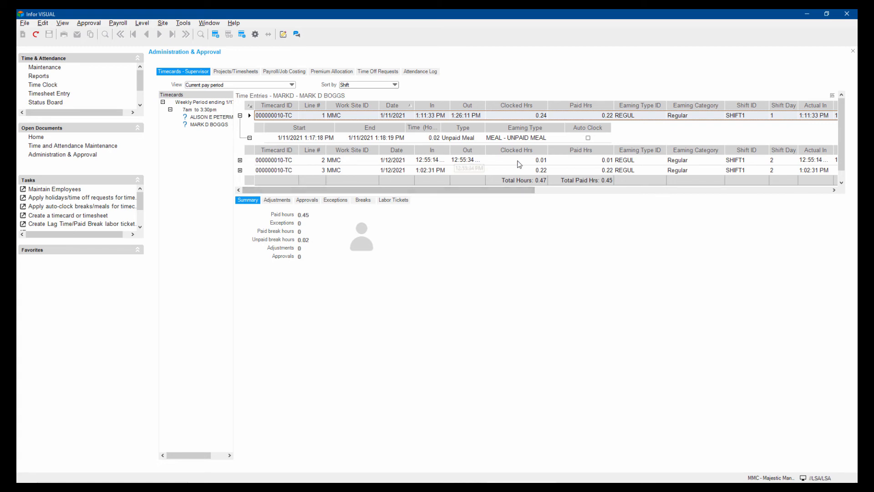
left_click(393, 199)
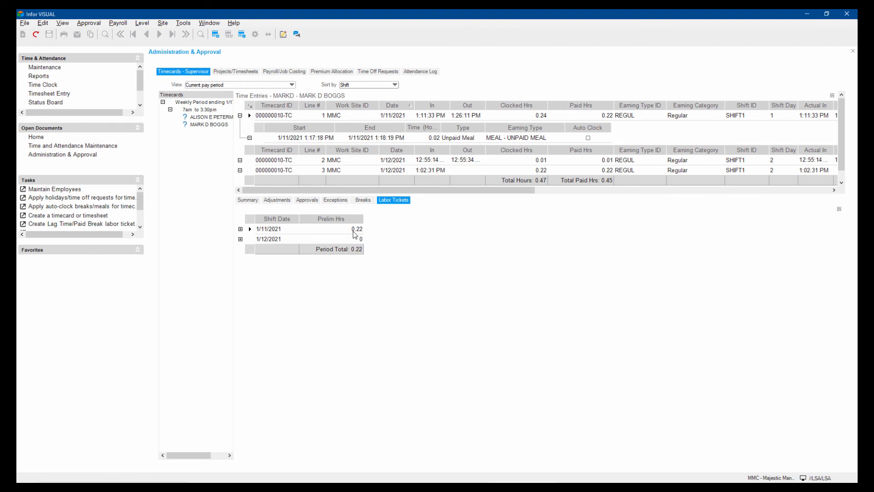
mouse_move(563, 164)
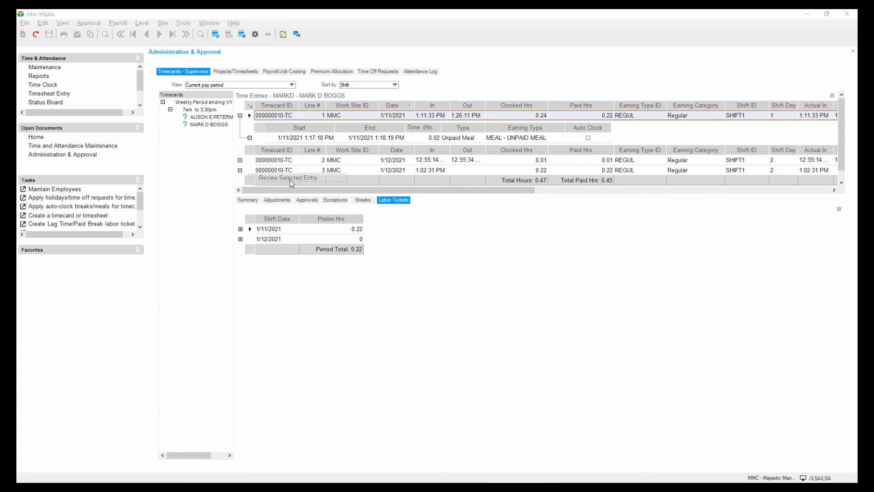
left_click(288, 177)
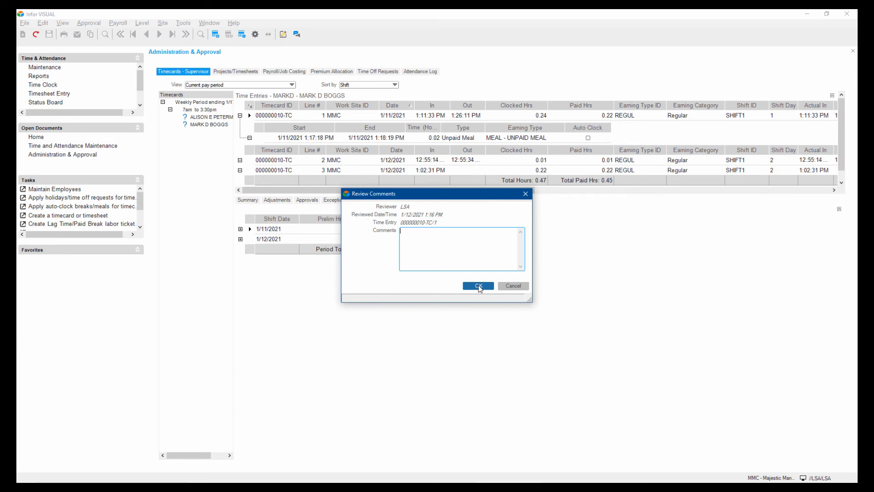
- Confirm the review of entry 000000010-TC/1 with no comment, then view Approval actions
left_click(477, 286)
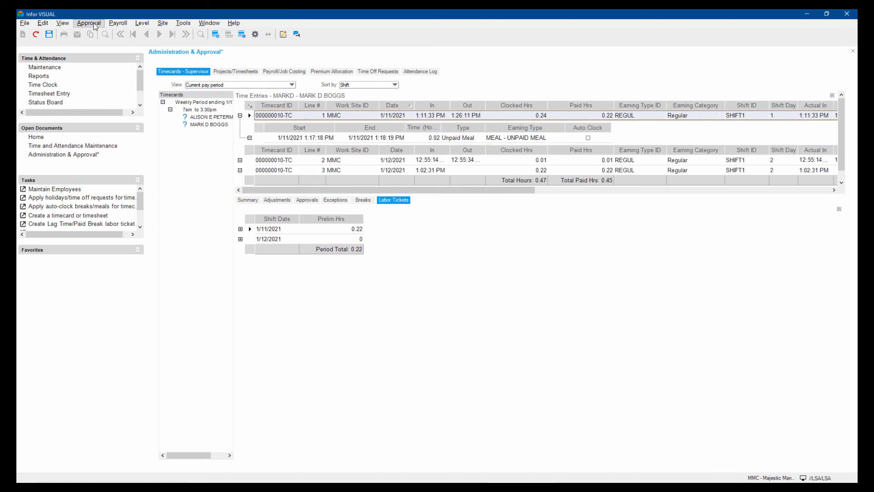
left_click(88, 23)
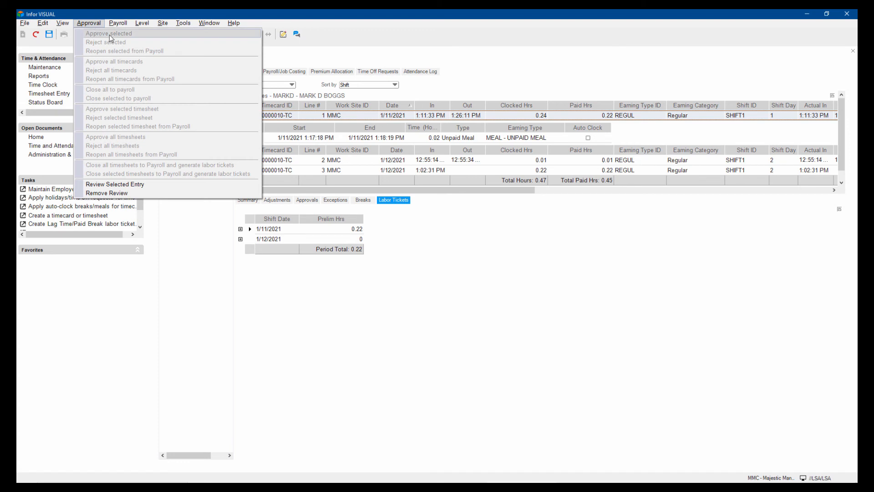
mouse_move(133, 36)
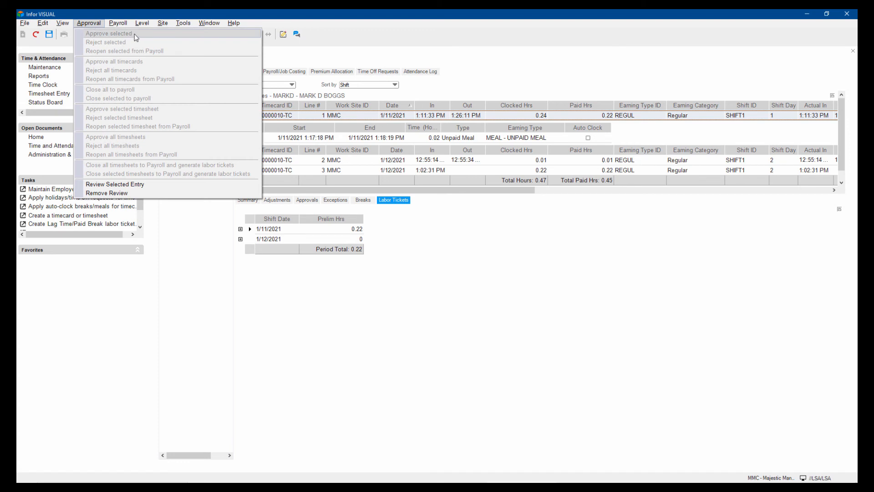
mouse_move(139, 37)
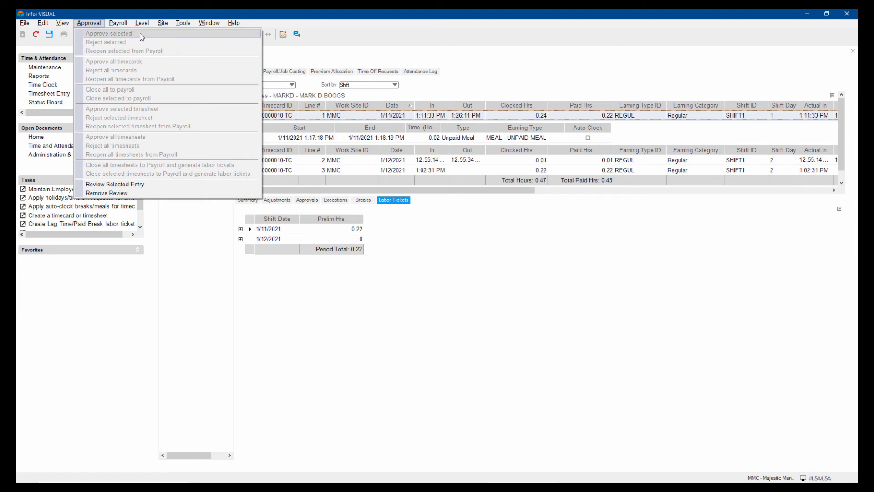
mouse_move(129, 36)
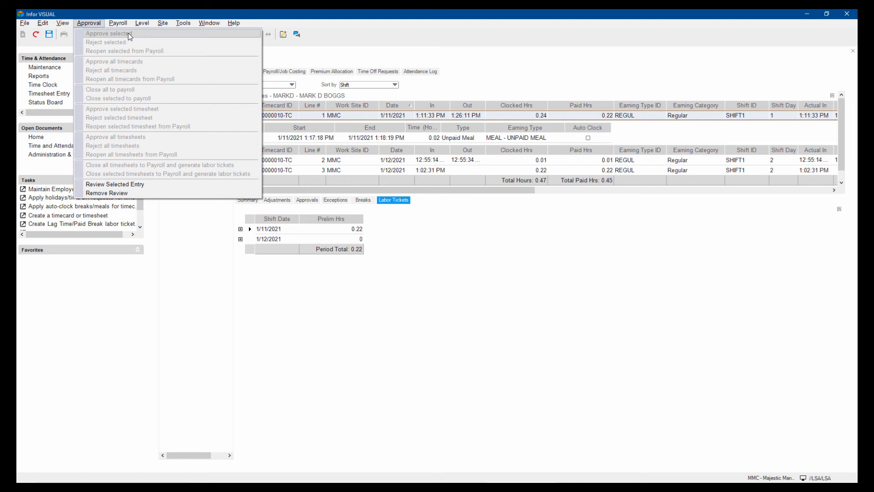
mouse_move(296, 288)
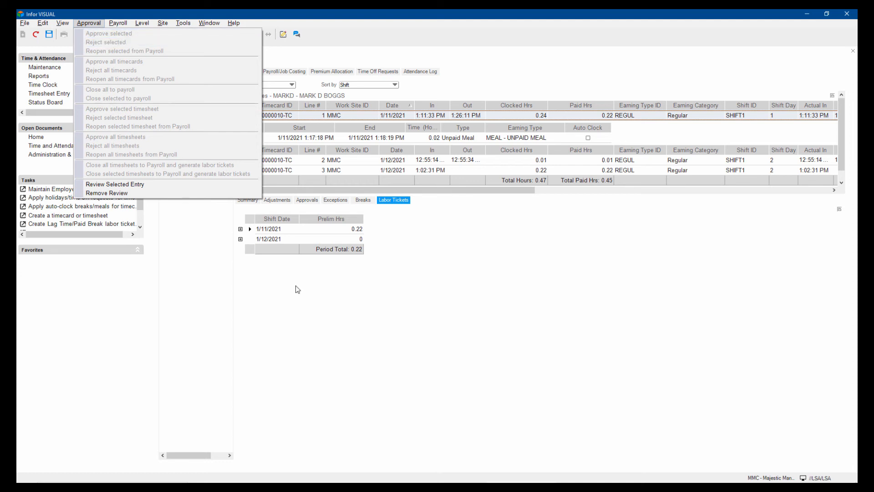
- View the employee's pending vacation time-off requests and select Approve for one
left_click(378, 71)
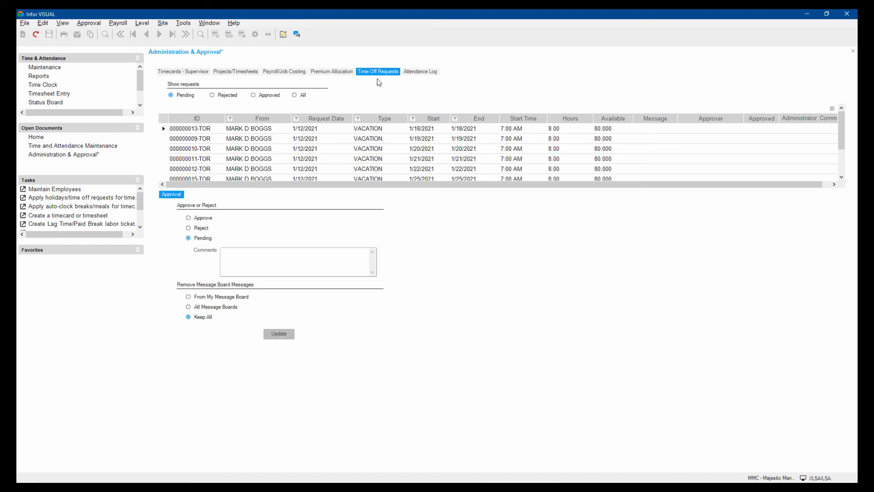
mouse_move(240, 135)
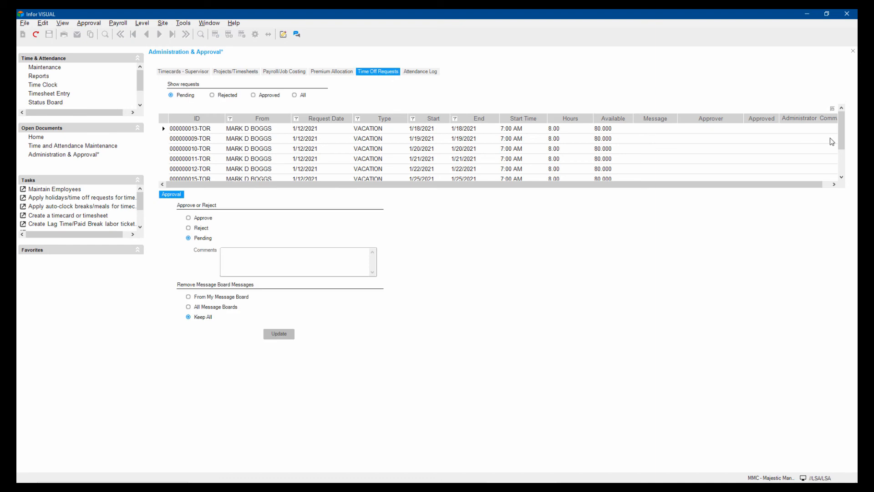
scroll("down", 3)
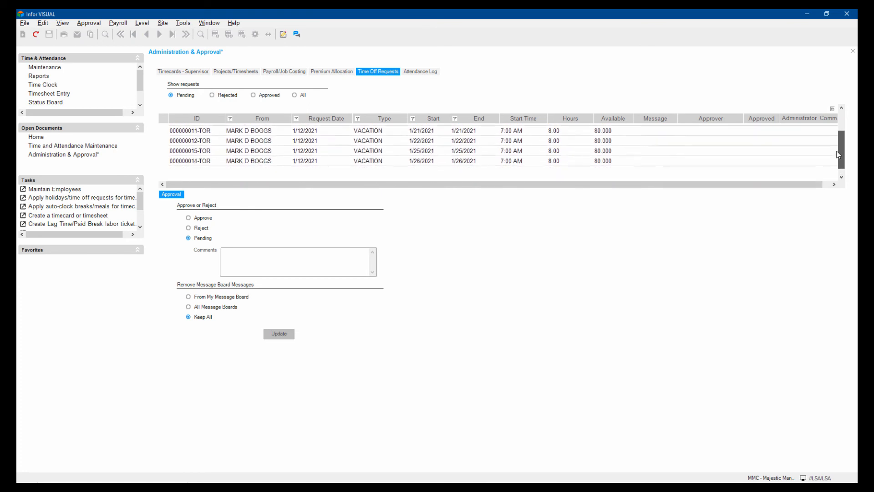
scroll("up", 3)
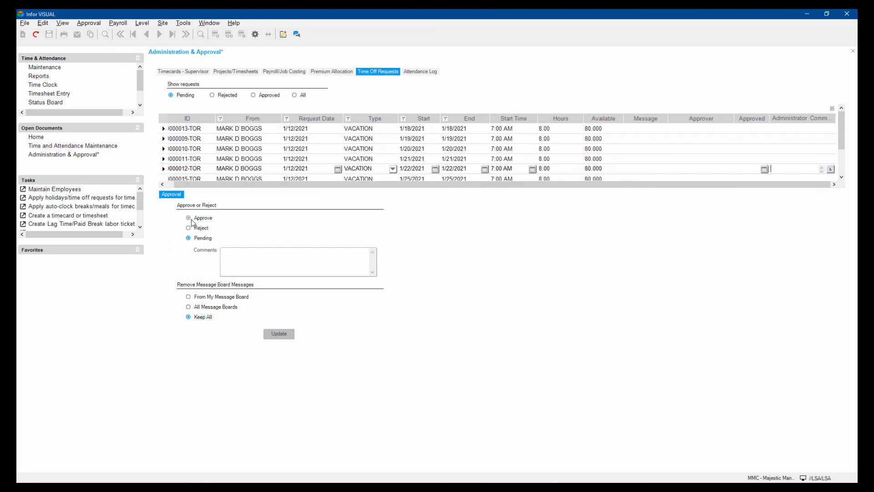
left_click(189, 218)
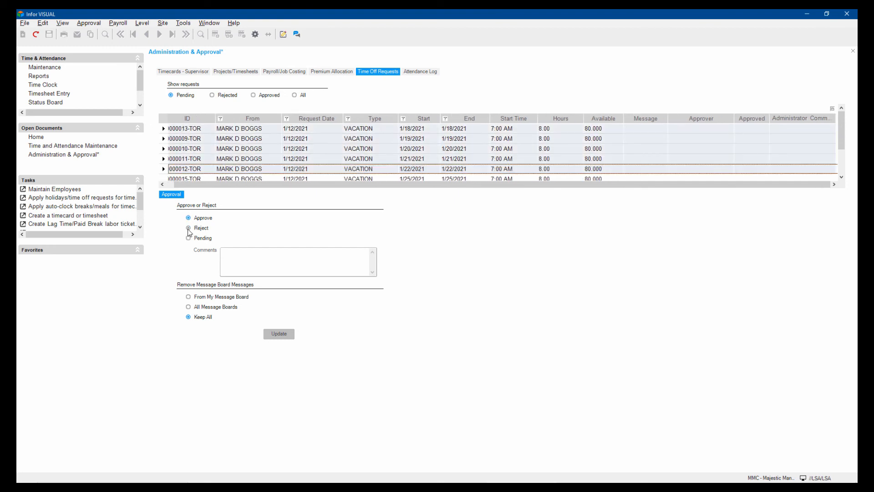
left_click(189, 218)
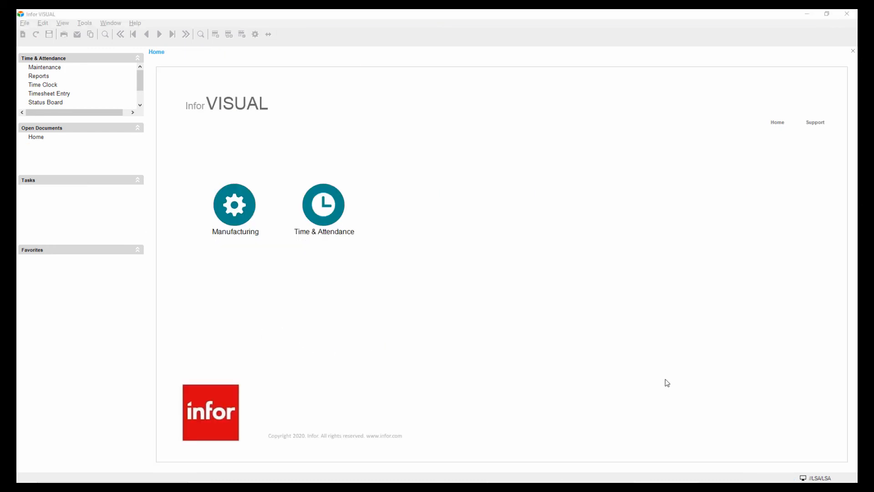
mouse_move(560, 311)
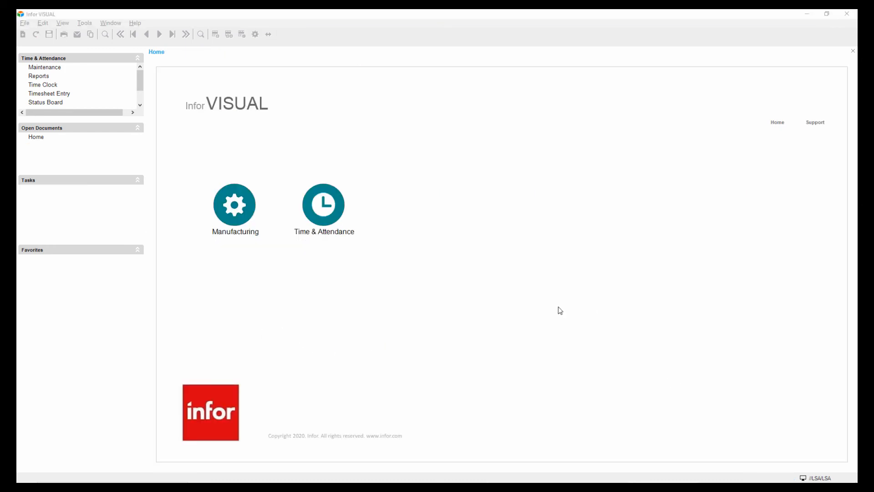
mouse_move(414, 325)
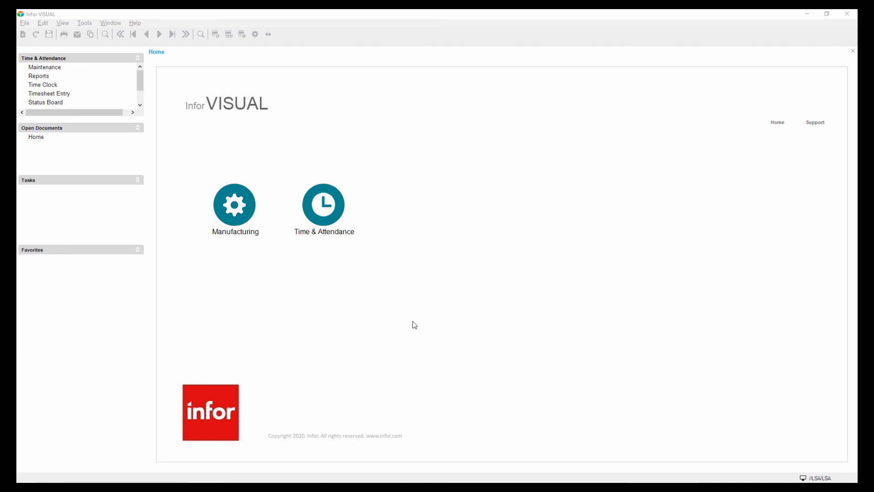
- Open File Format Maintenance for Payroll Export from the Maintenance menu
left_click(44, 67)
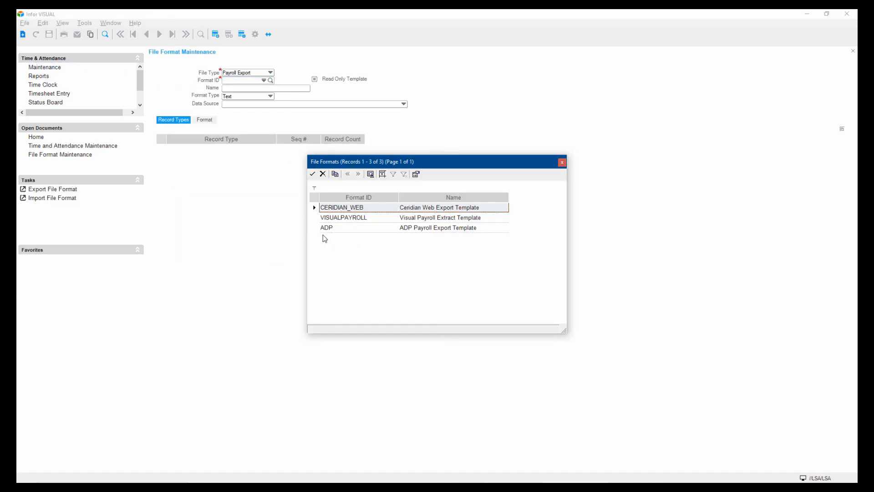
mouse_move(330, 232)
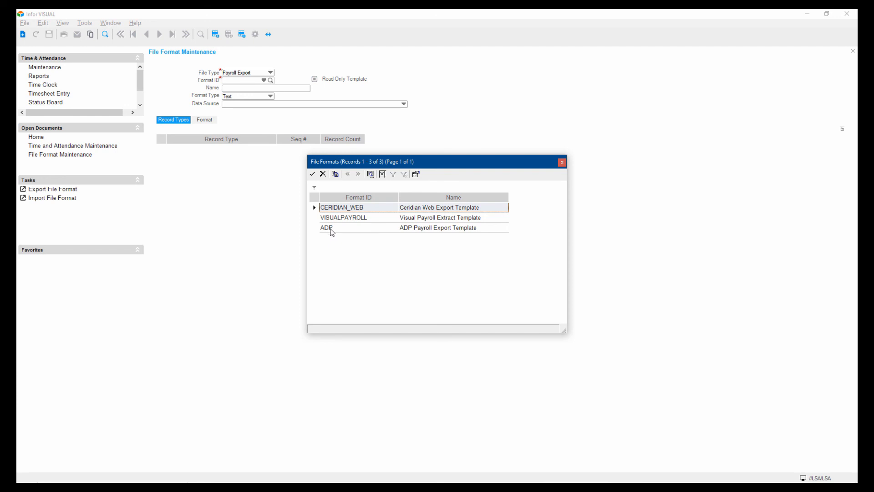
- Load the ADP format from the Format ID lookup list
double_click(326, 227)
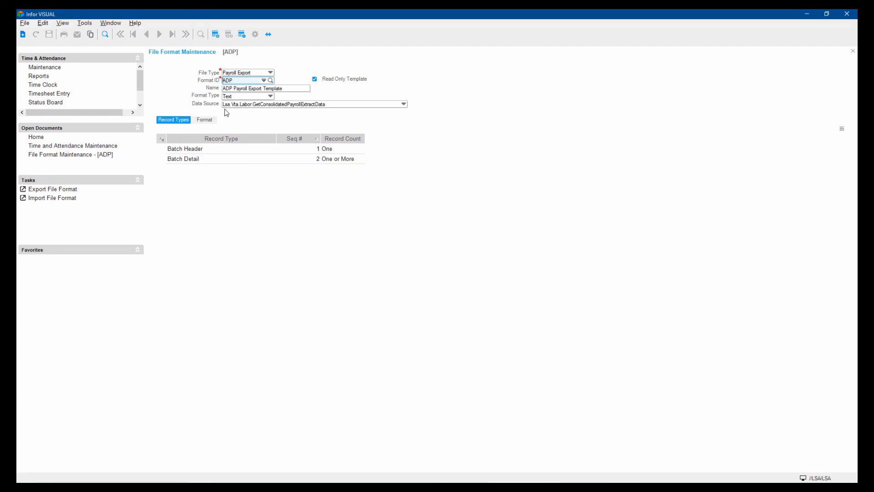
mouse_move(254, 123)
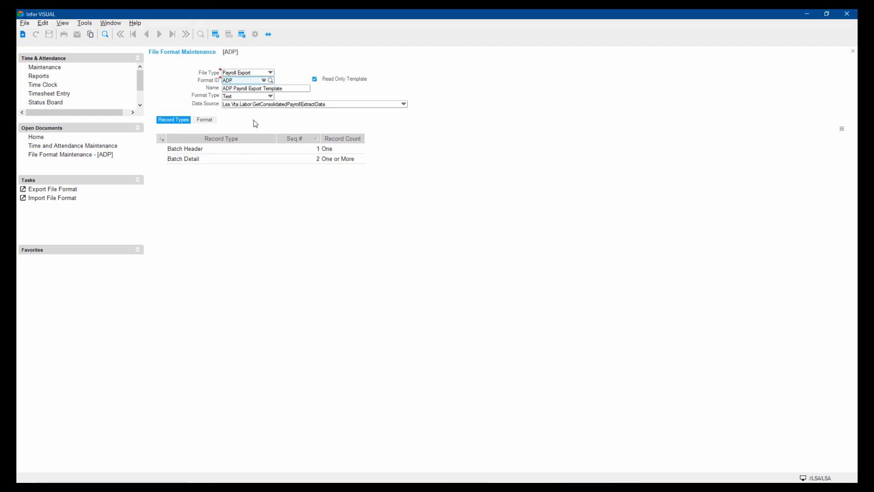
mouse_move(220, 161)
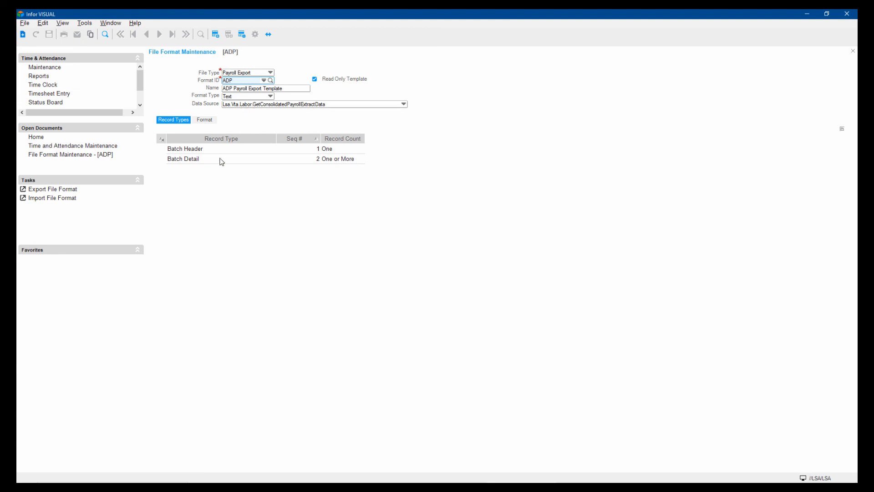
mouse_move(361, 222)
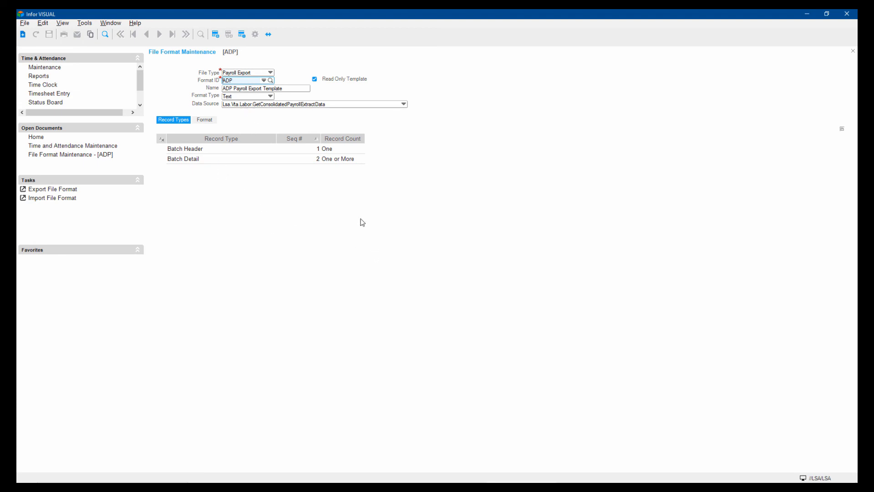
- View the ADP template's Batch Header and Batch Detail field positions and formats
left_click(205, 119)
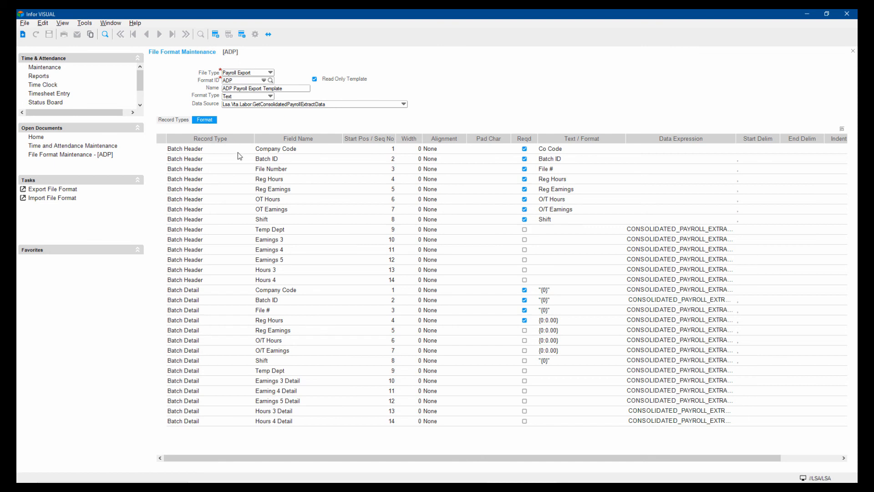
mouse_move(308, 330)
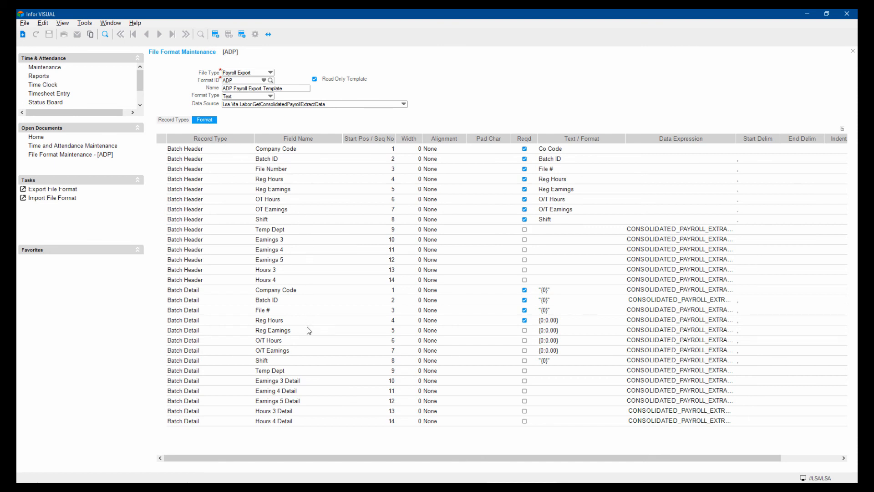
mouse_move(561, 302)
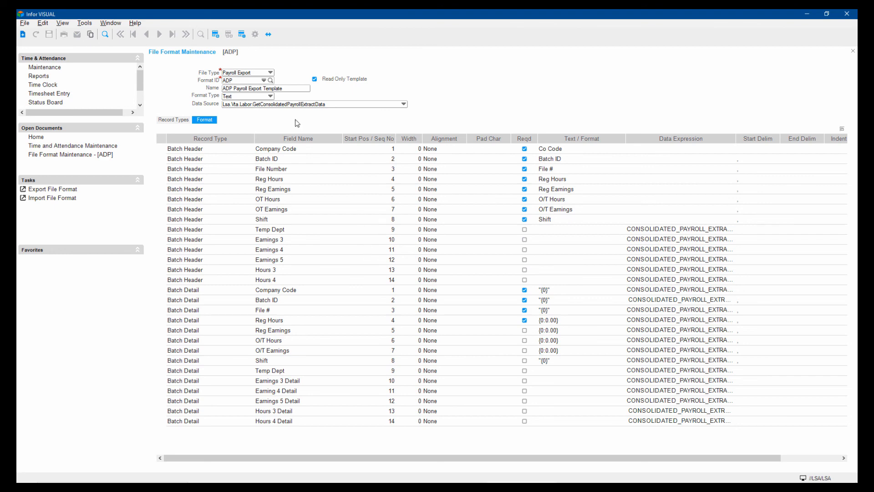
mouse_move(415, 118)
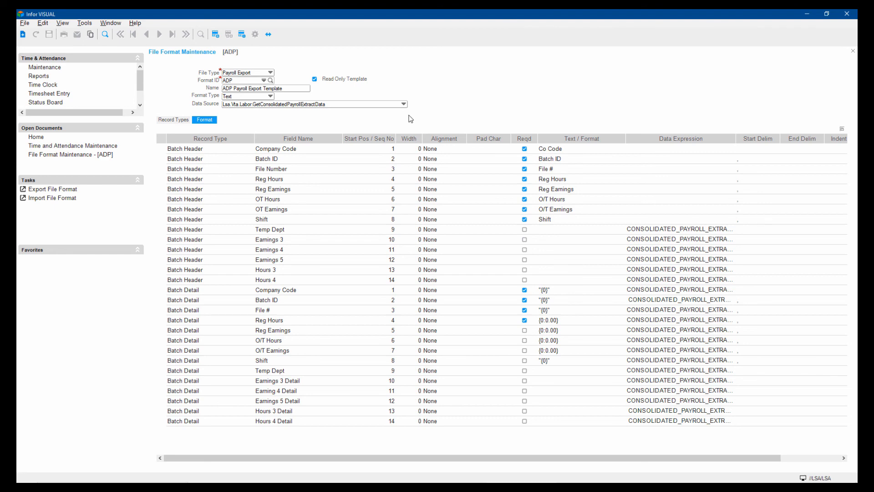
mouse_move(390, 120)
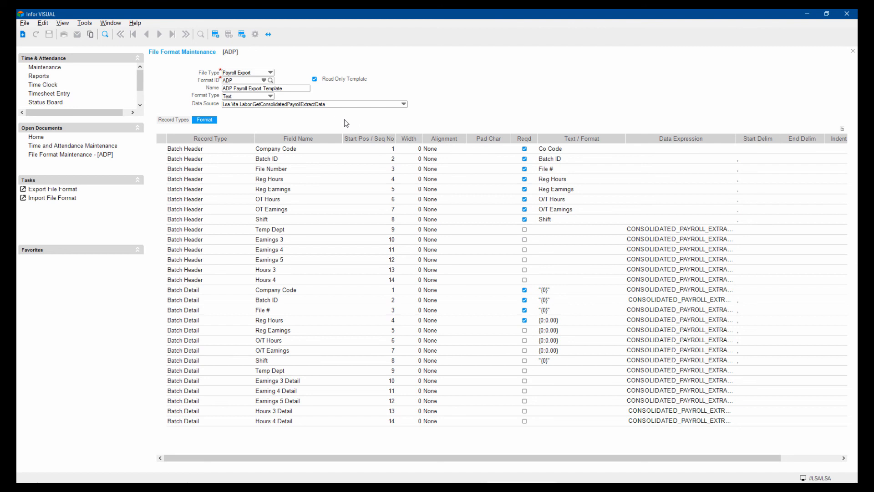
mouse_move(221, 120)
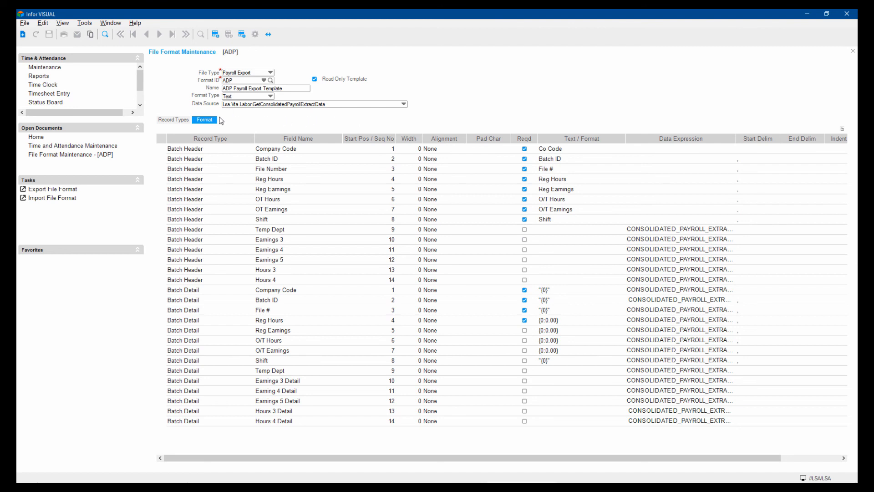
mouse_move(285, 184)
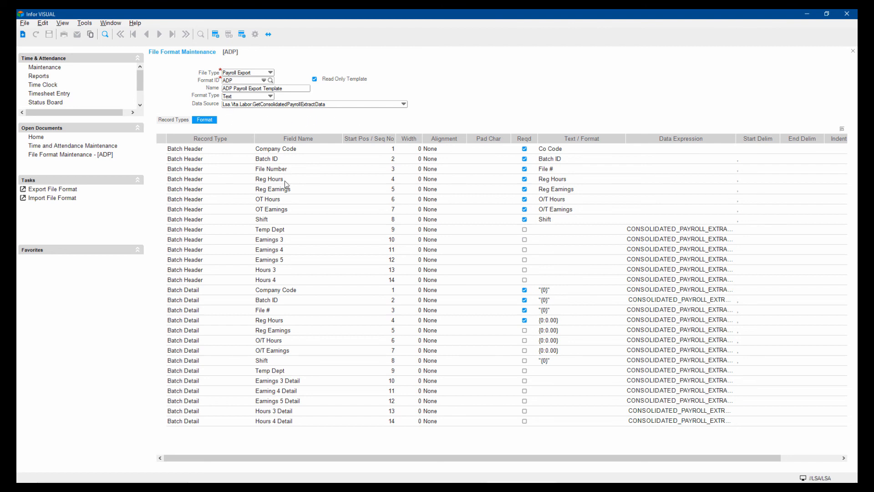